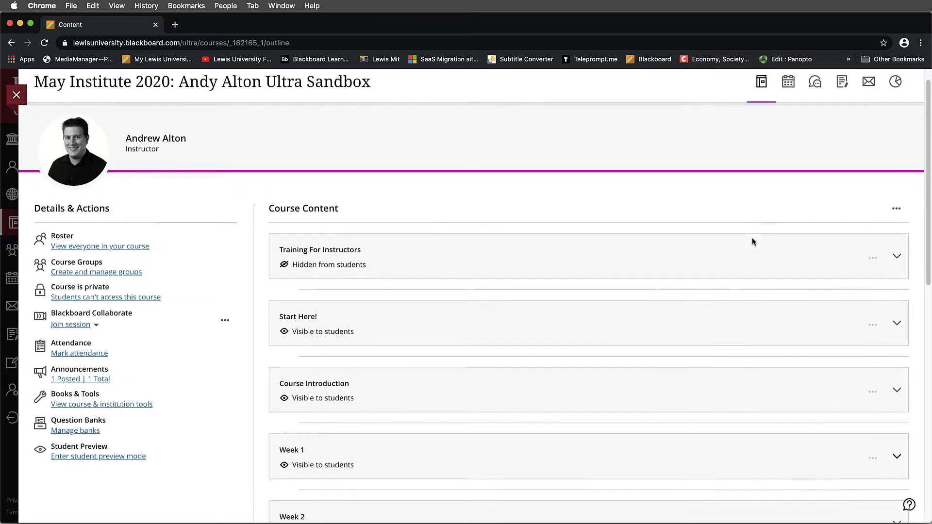
- Expand the Week 1 module and show the add-content options below Week 1 Instructional Materials
scroll("down", 3)
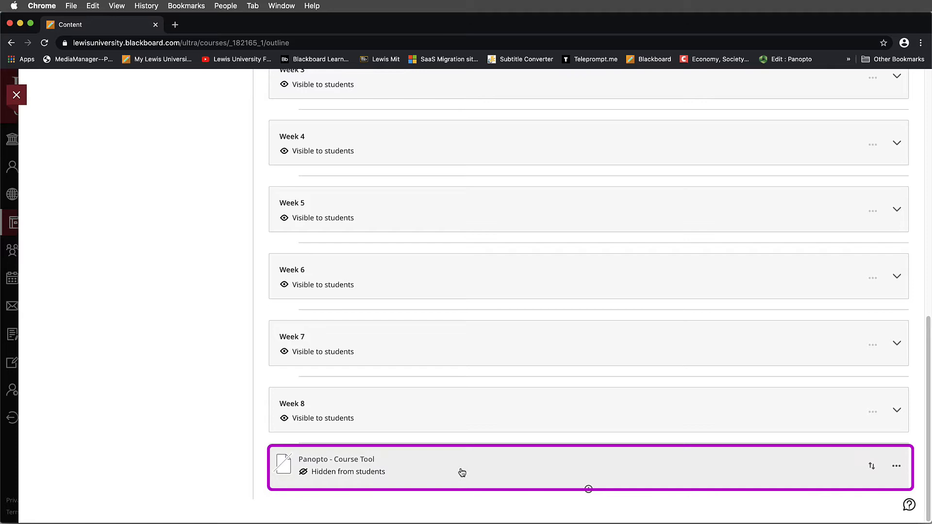
scroll("up", 3)
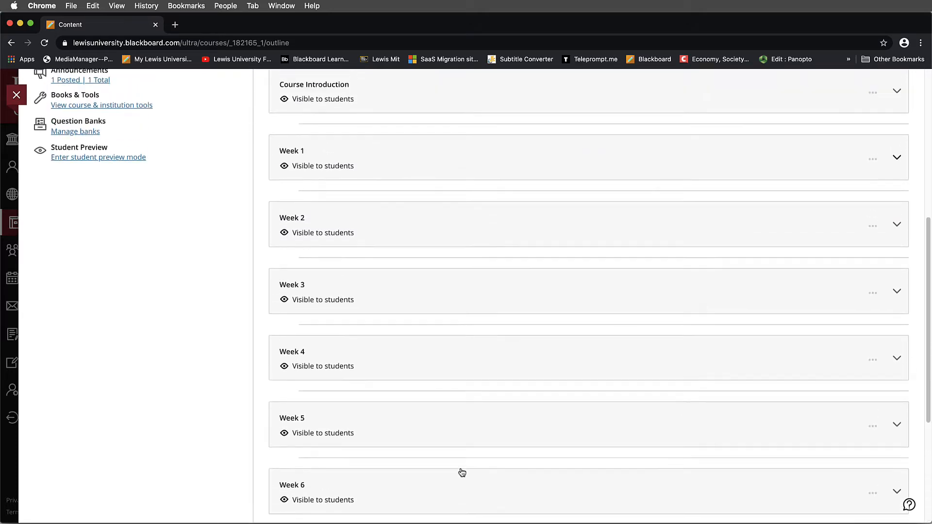
scroll("up", 3)
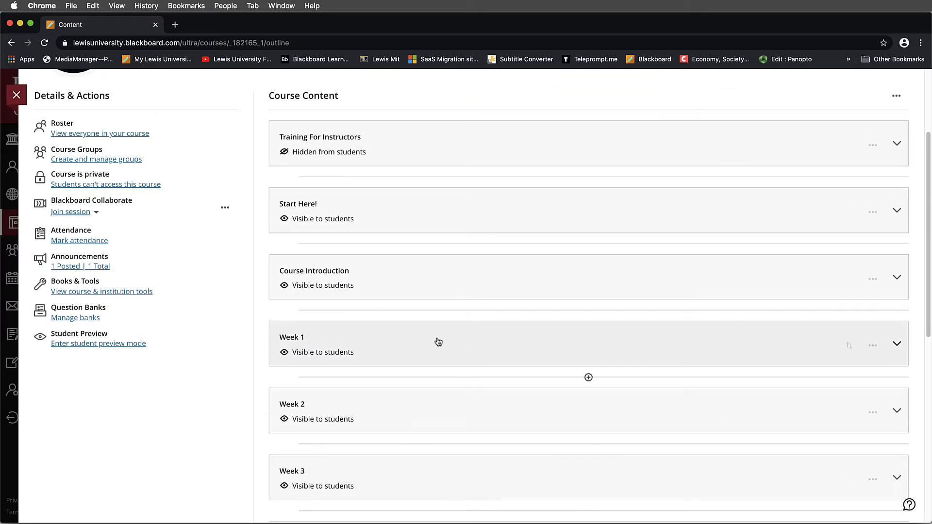
mouse_move(538, 343)
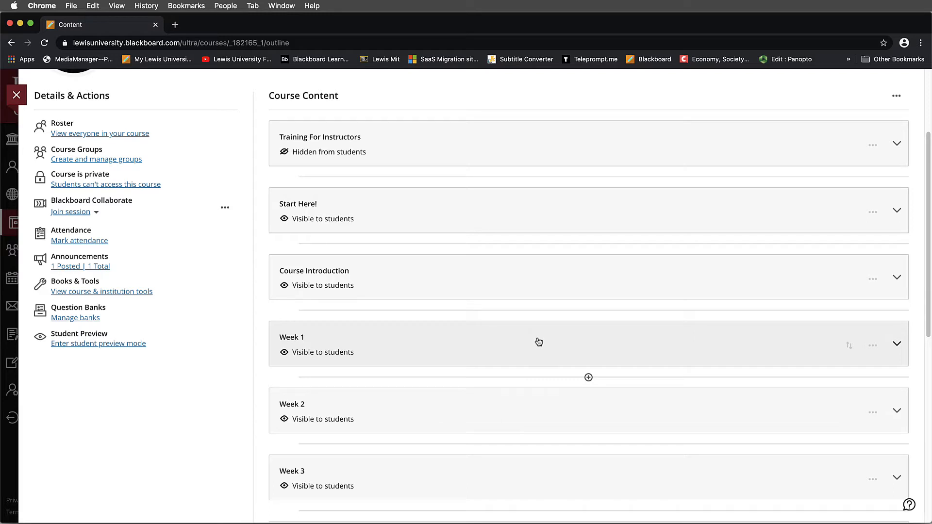
left_click(896, 344)
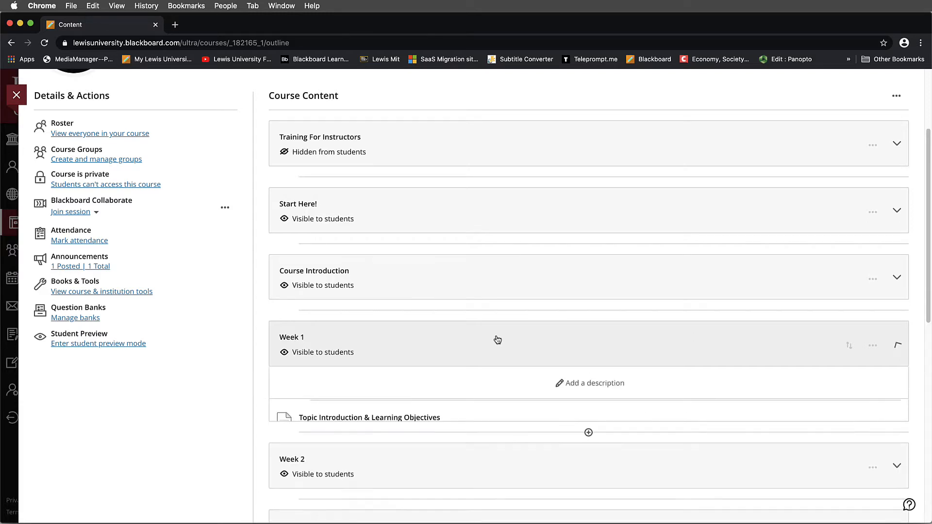
left_click(896, 340)
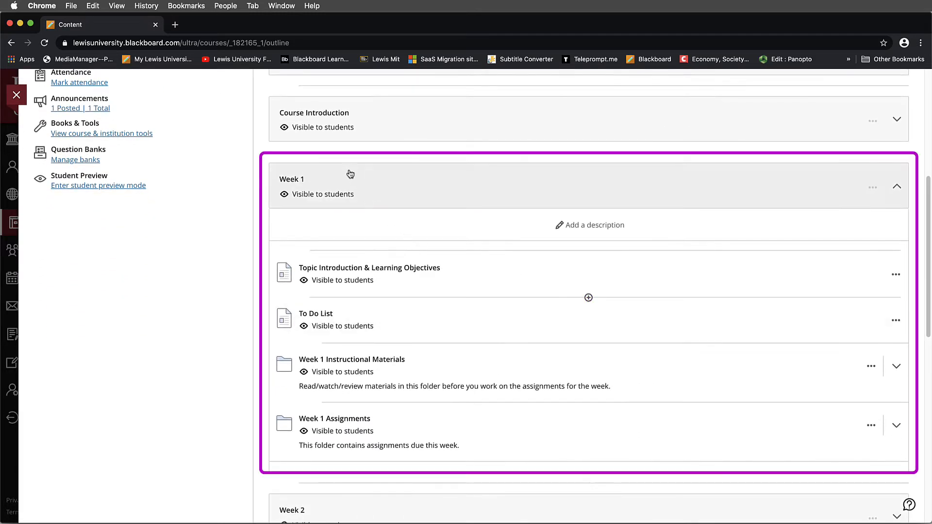
mouse_move(279, 463)
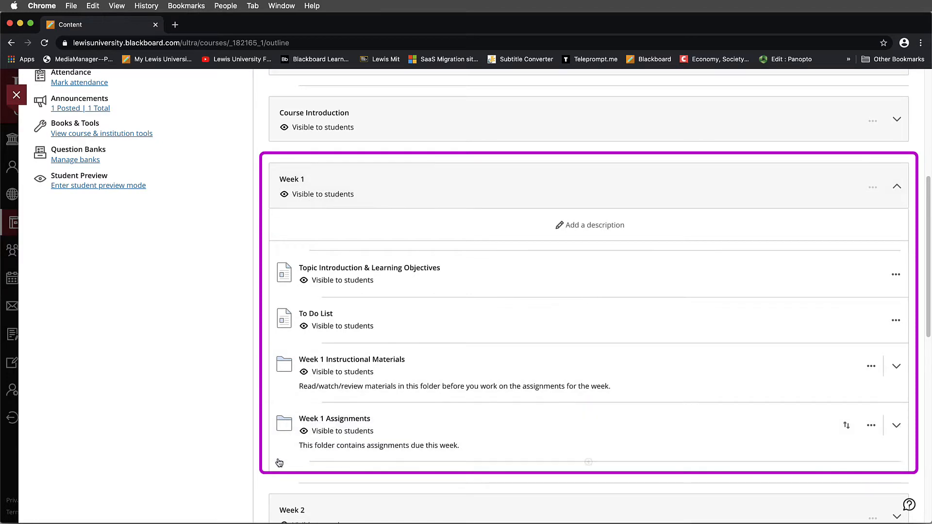
mouse_move(503, 367)
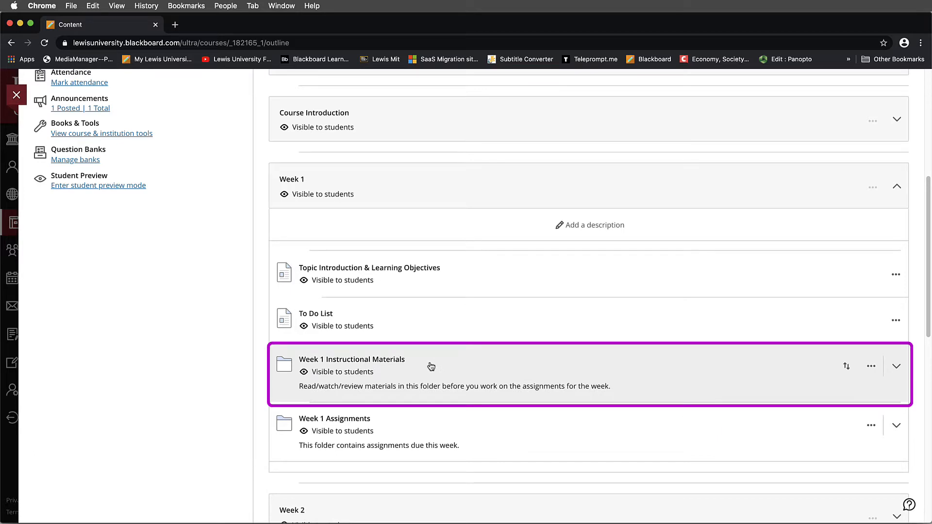
left_click(896, 366)
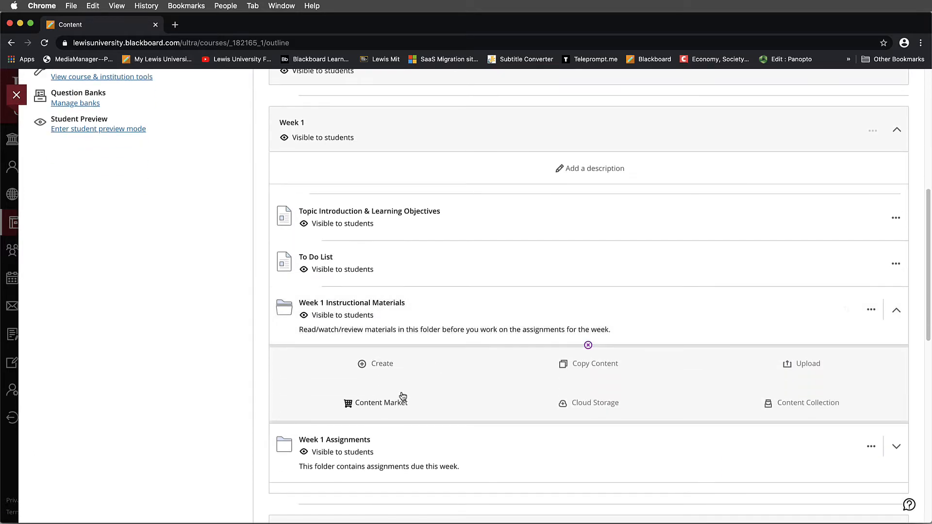
mouse_move(413, 406)
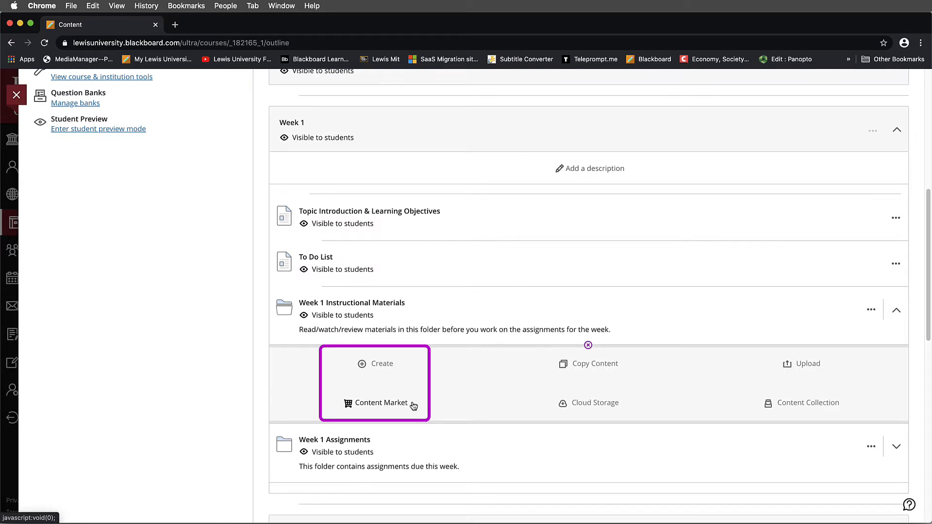
mouse_move(396, 390)
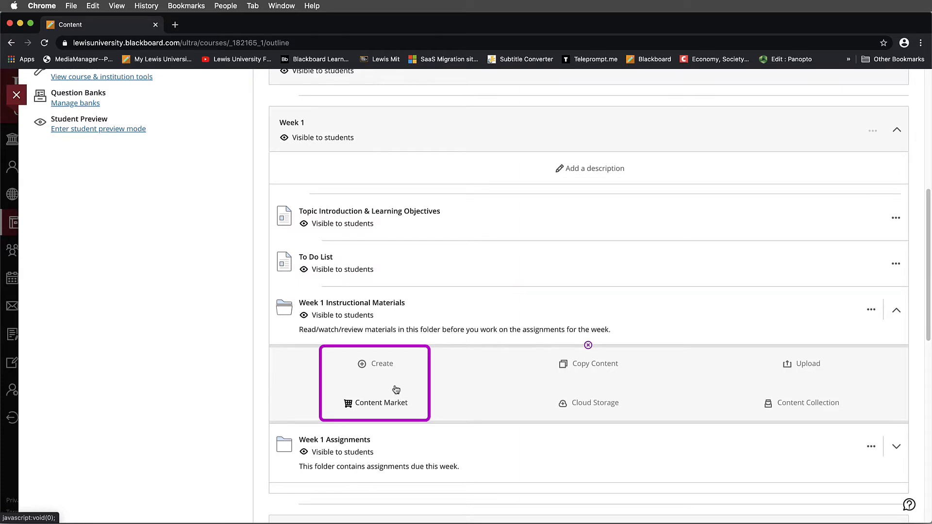
mouse_move(406, 406)
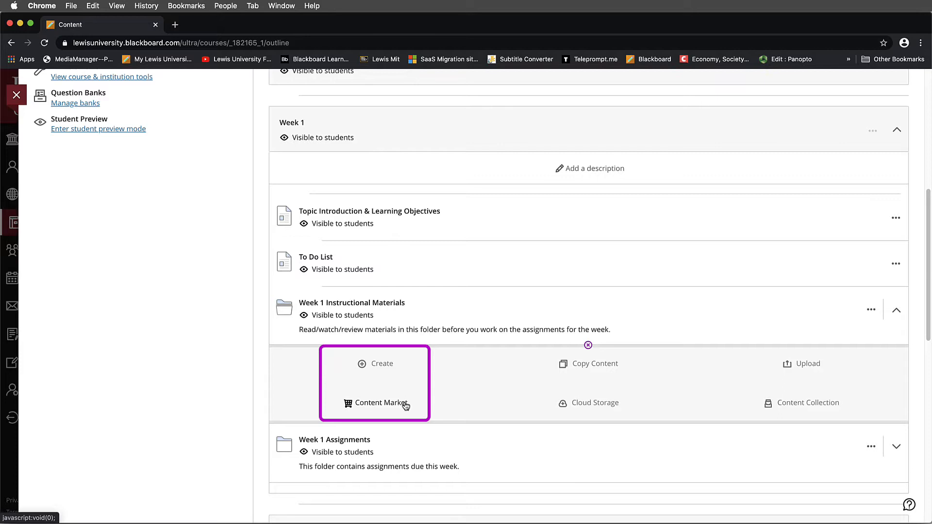
mouse_move(398, 381)
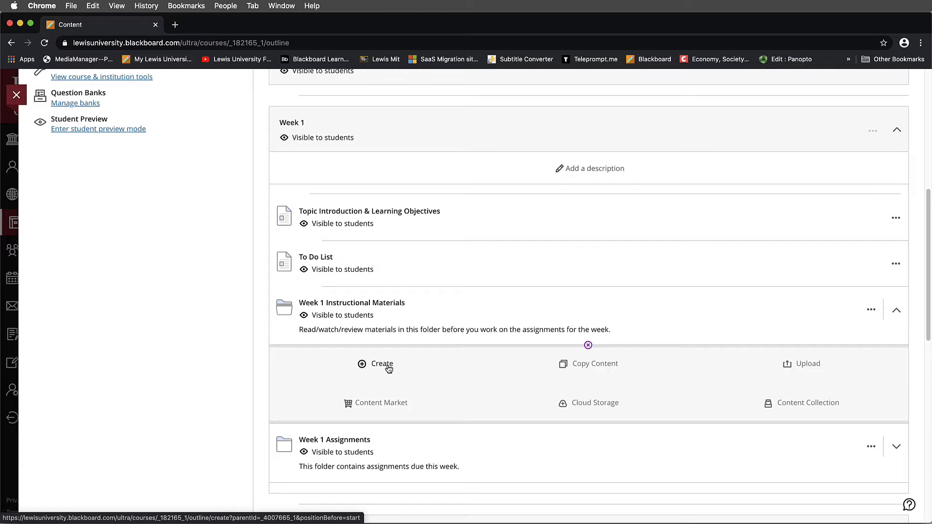
- Create a new Document item titled 'Week 1 - Lecture 1' from the suggested title
left_click(381, 364)
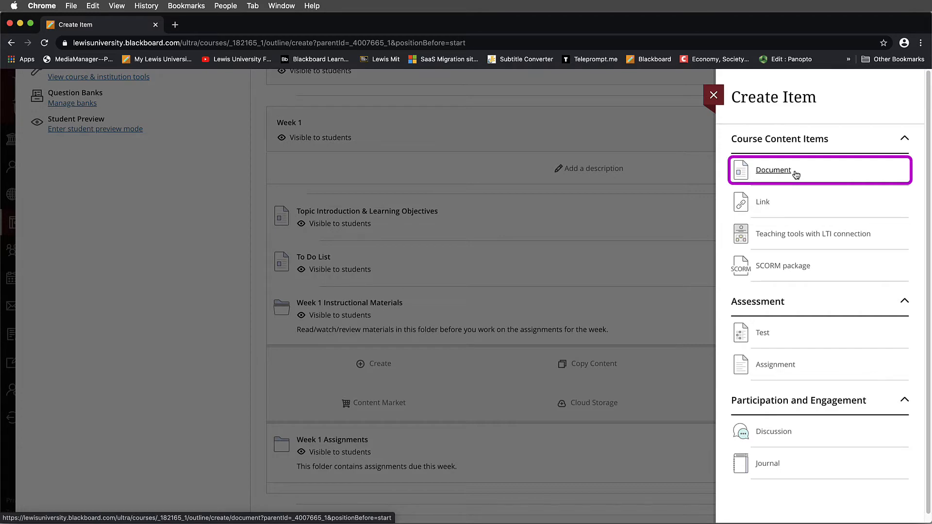
mouse_move(792, 174)
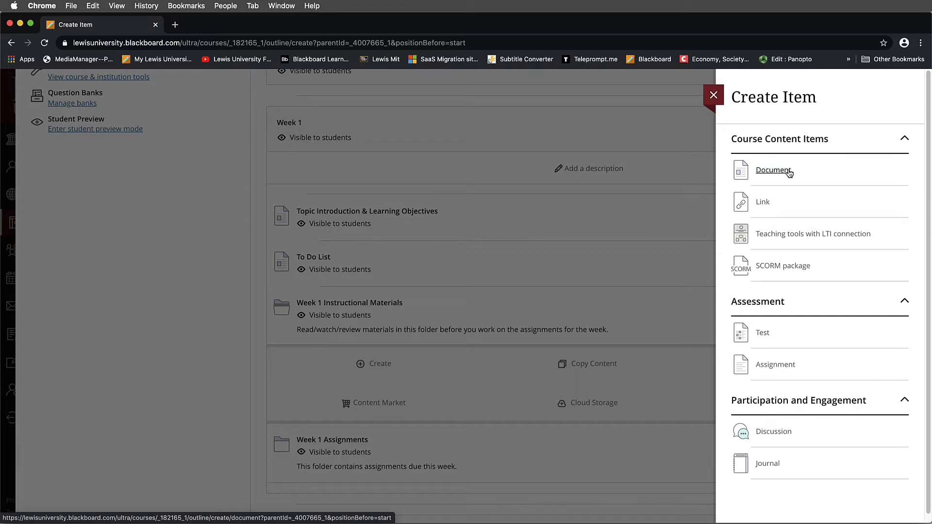
left_click(774, 170)
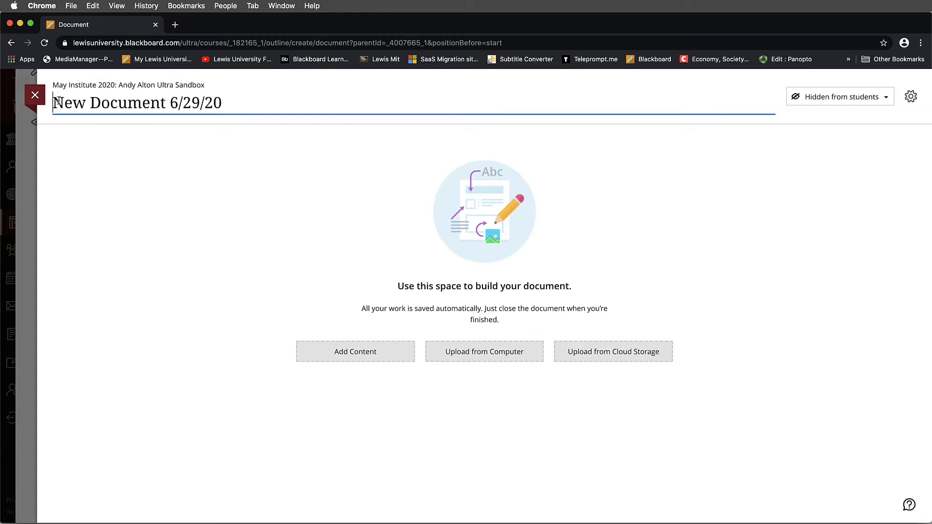
type("Wee")
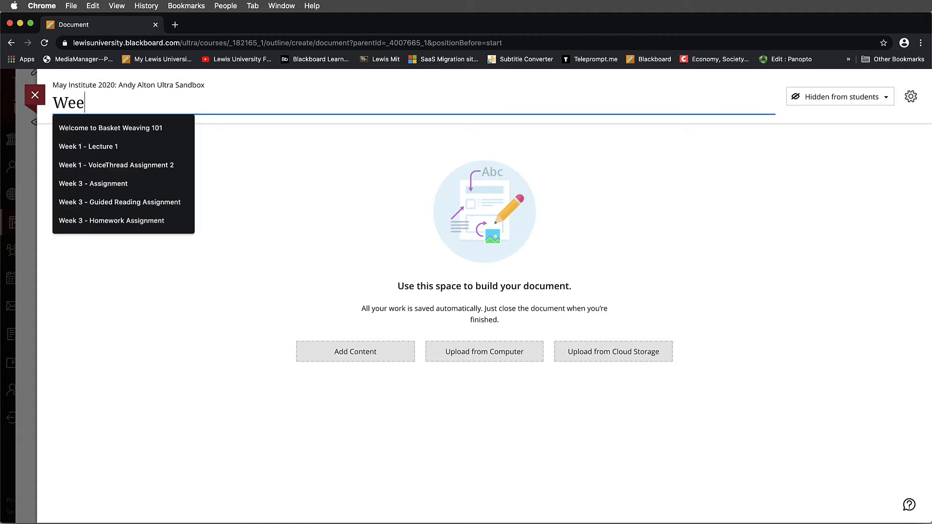
left_click(87, 147)
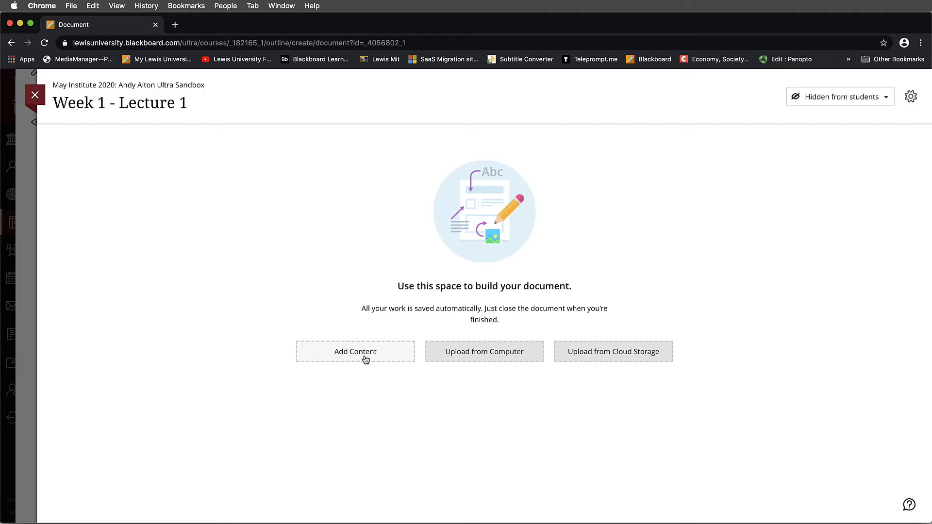
- Add a text block with the bold heading 'Week 1 - Lecture 1'
left_click(355, 351)
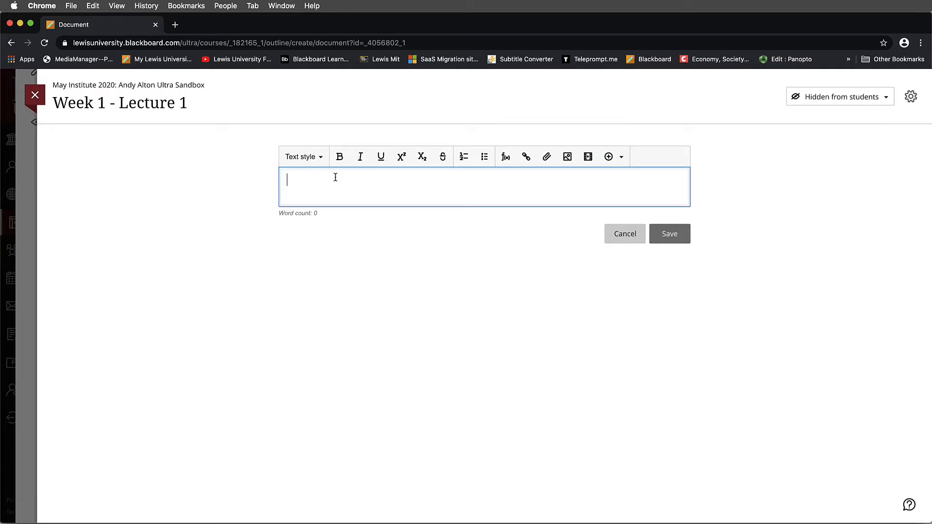
type("Wee")
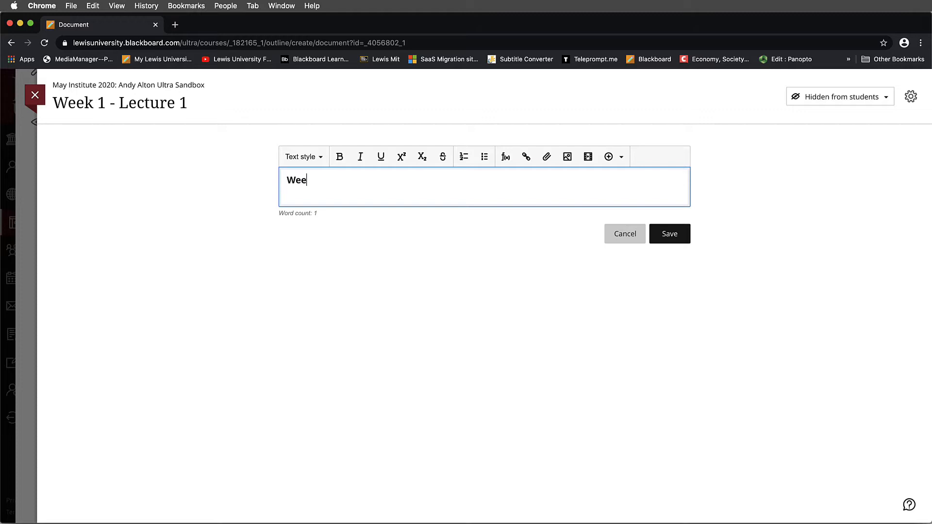
type("k 1 -")
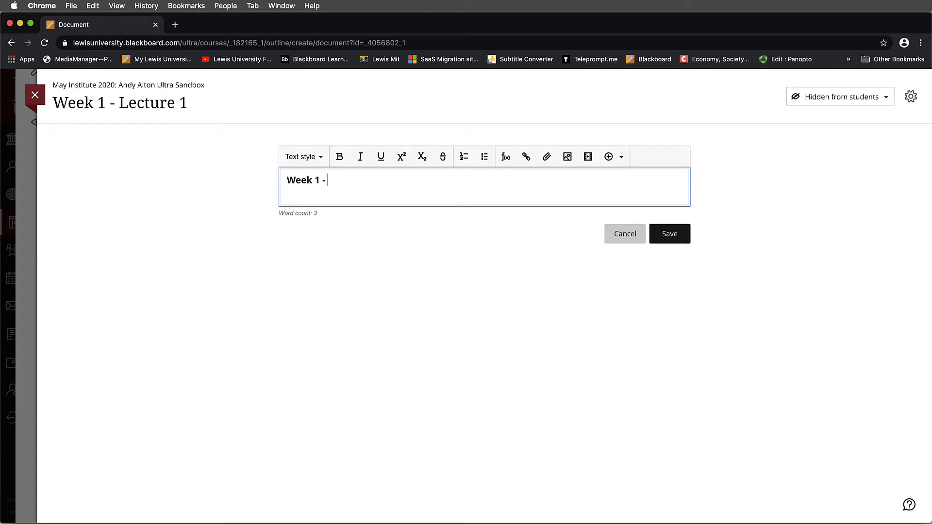
type("Lecture 1")
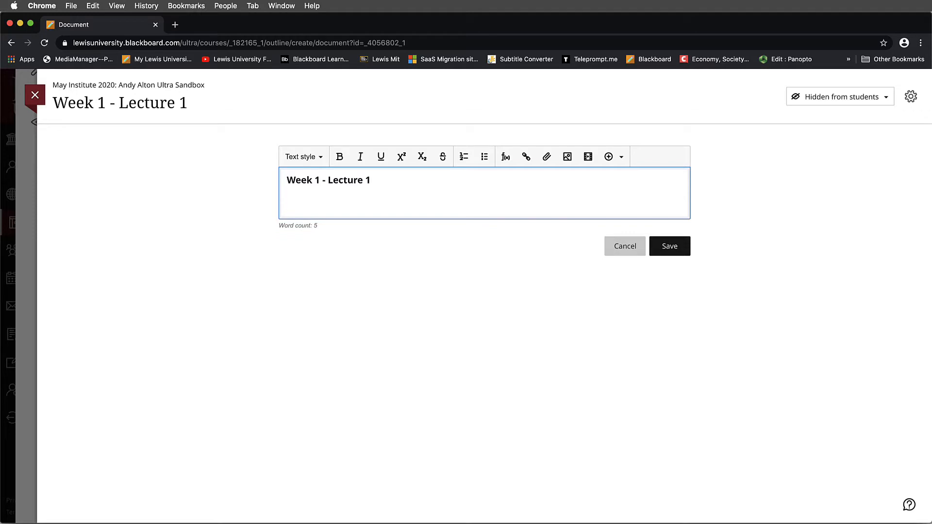
- Write 'Please watch this video and PowerPoint presentation for Week 1.' below the heading
left_click(300, 157)
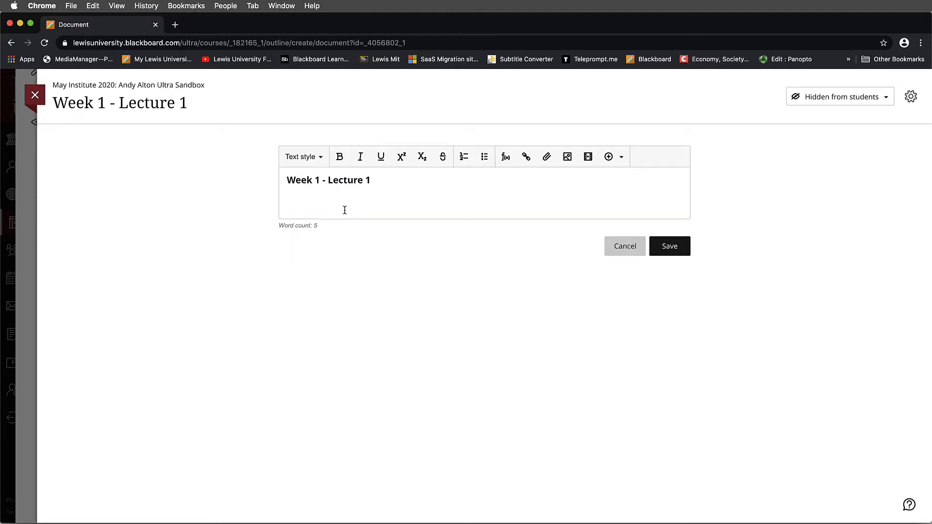
type("Please")
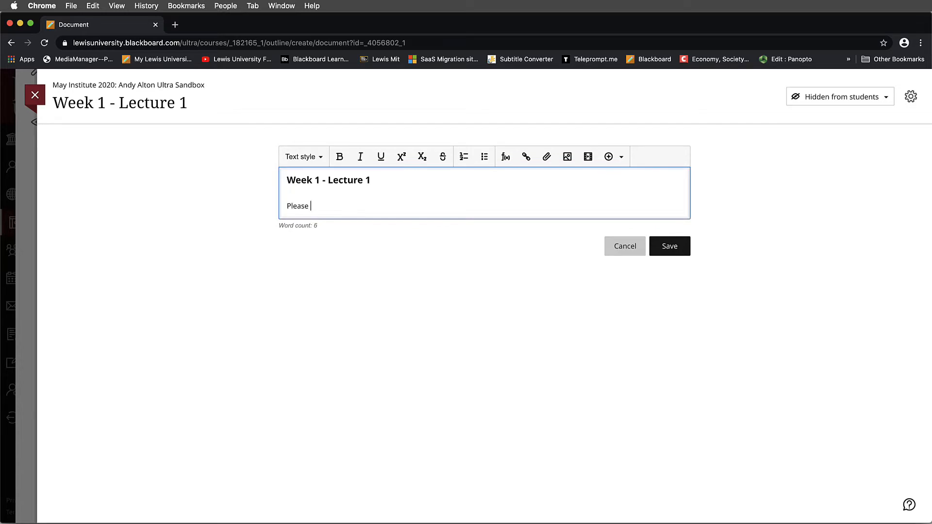
type("watch this vi")
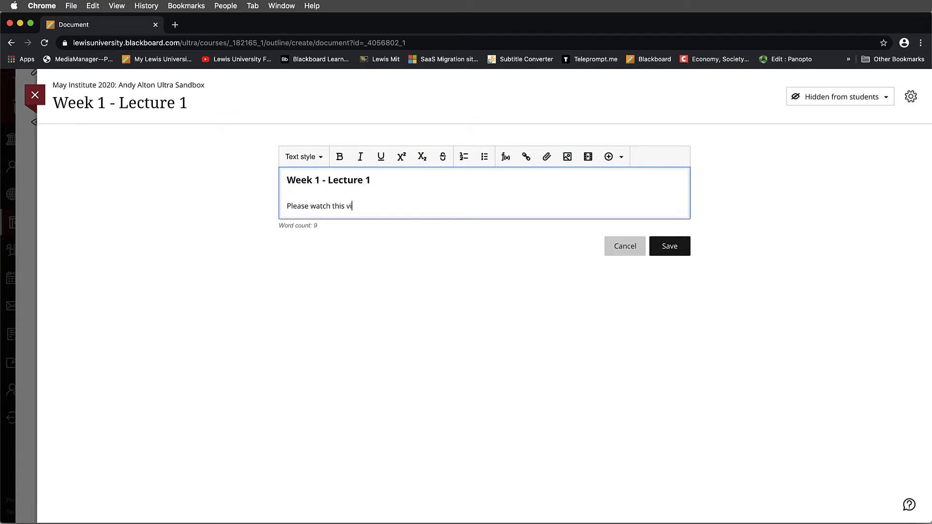
type("deo and p")
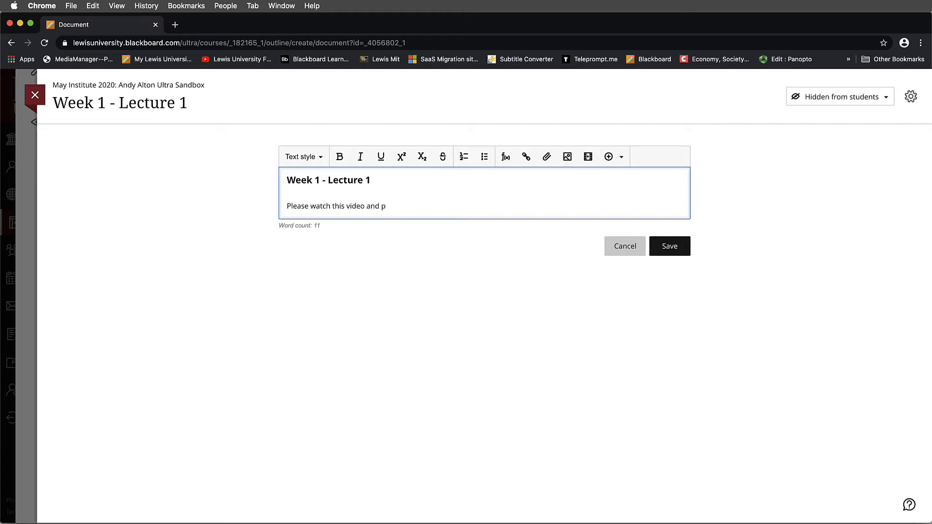
type("PowerPo")
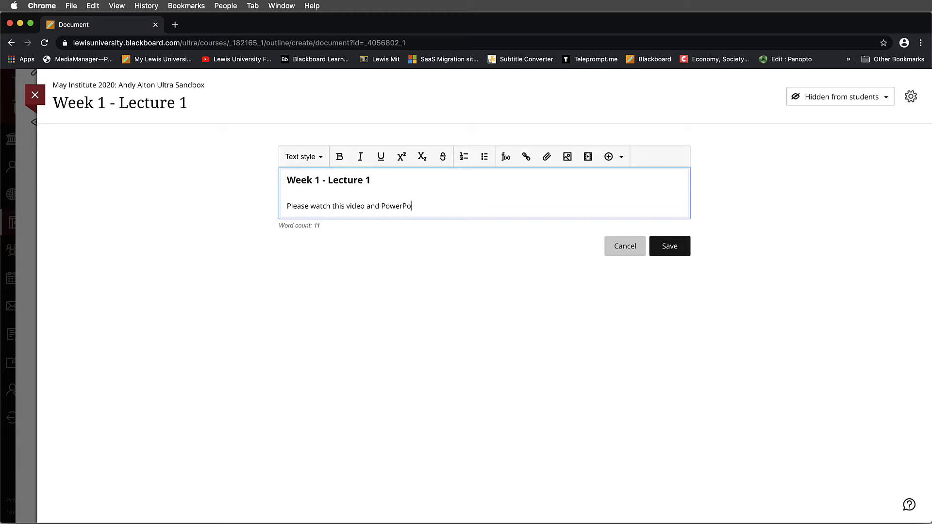
type("int presen")
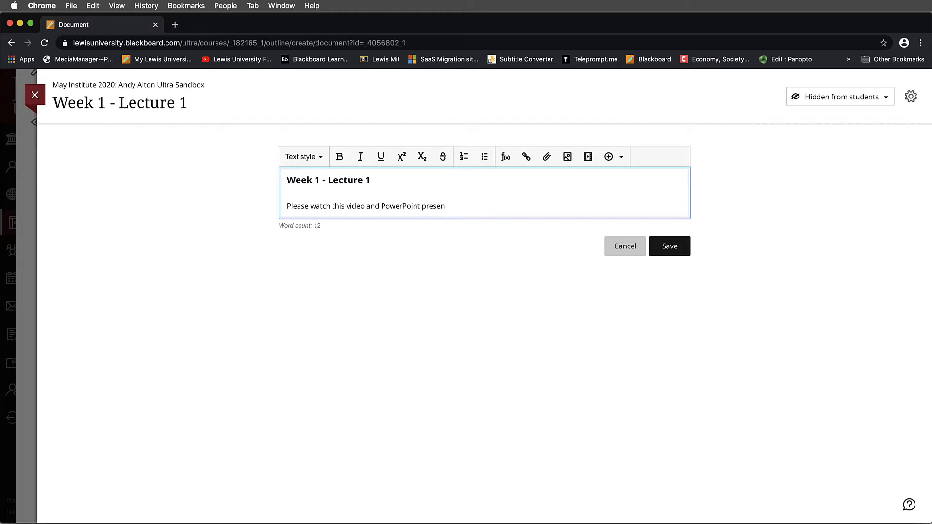
type("tation")
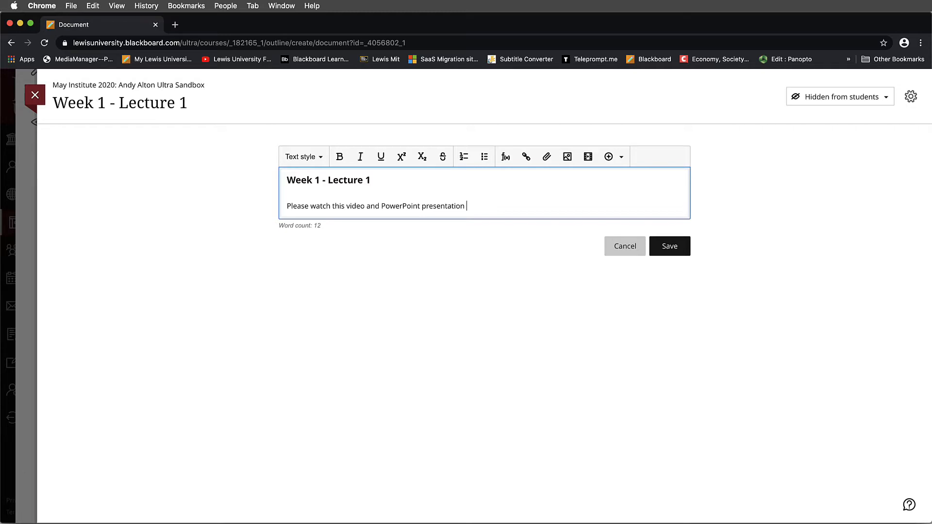
type("for Week")
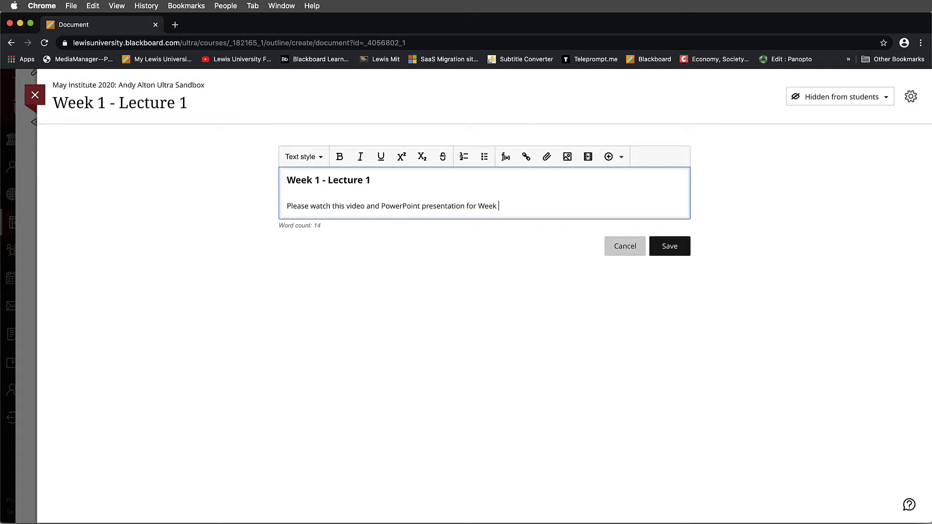
type("1")
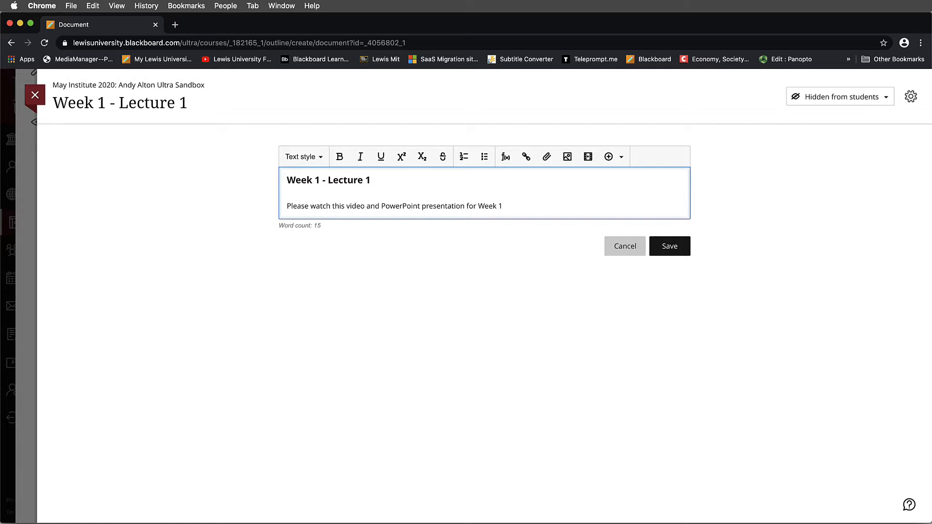
type(".")
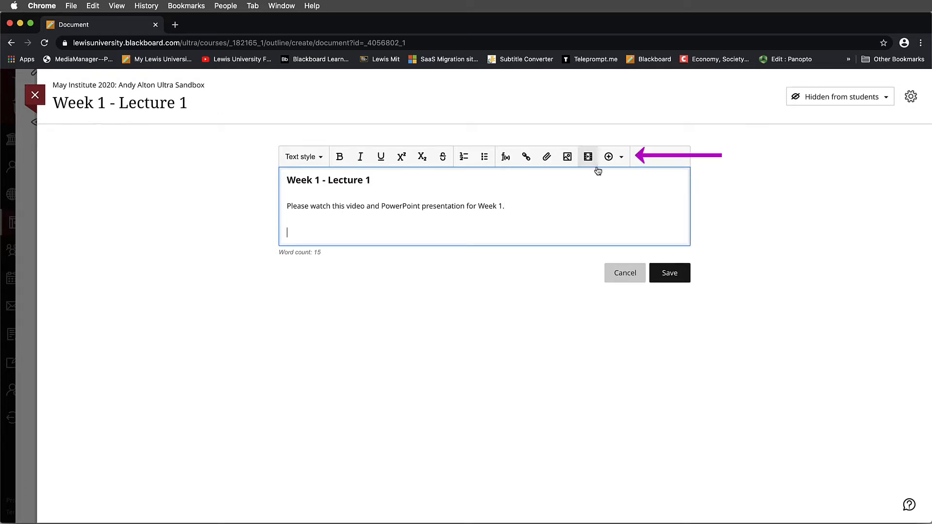
mouse_move(608, 156)
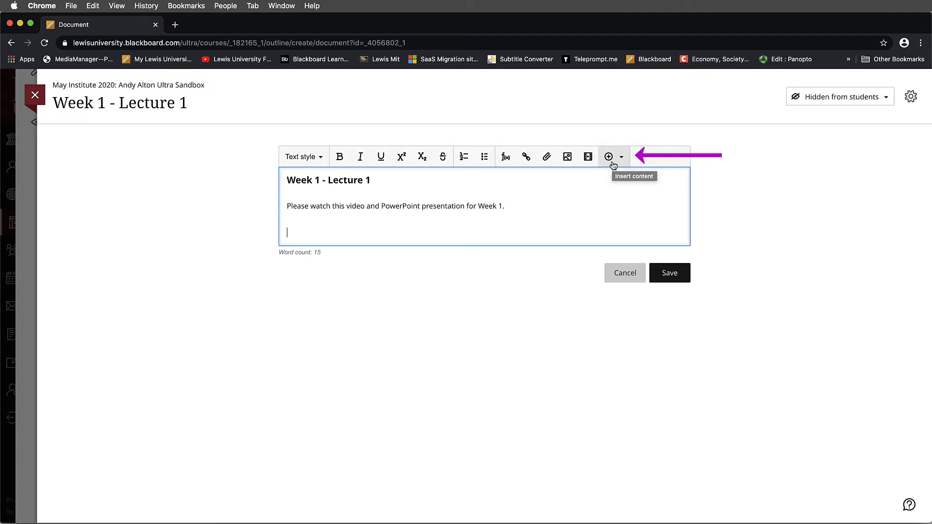
- Insert an LTI item and choose Panopto - Content Market from Institution Tools
left_click(608, 157)
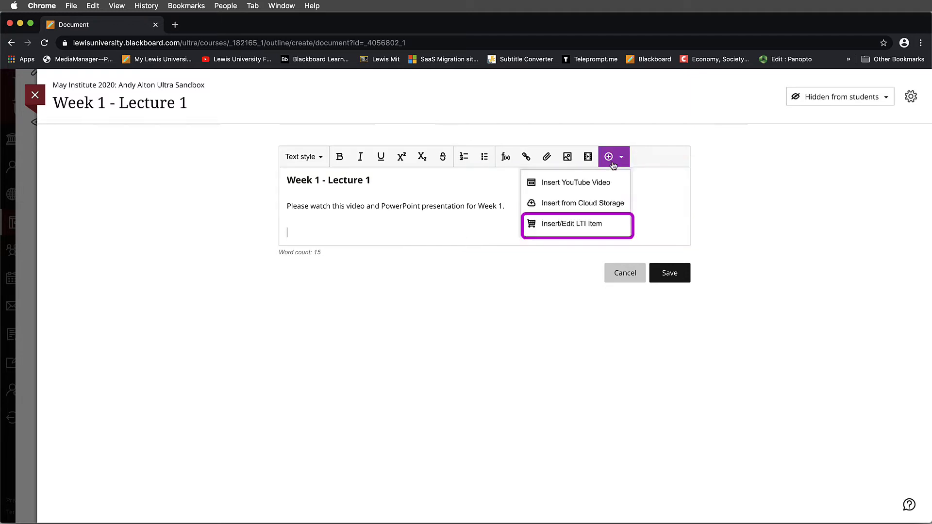
mouse_move(546, 227)
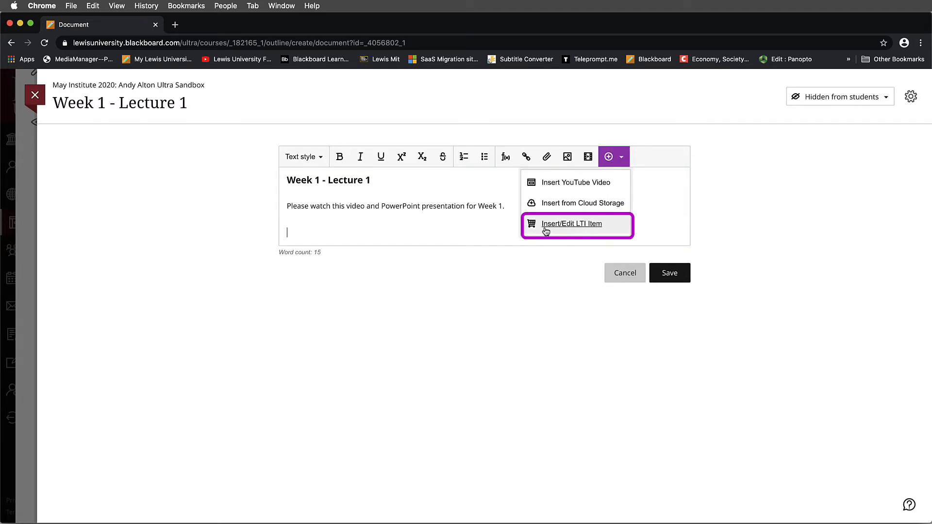
mouse_move(582, 231)
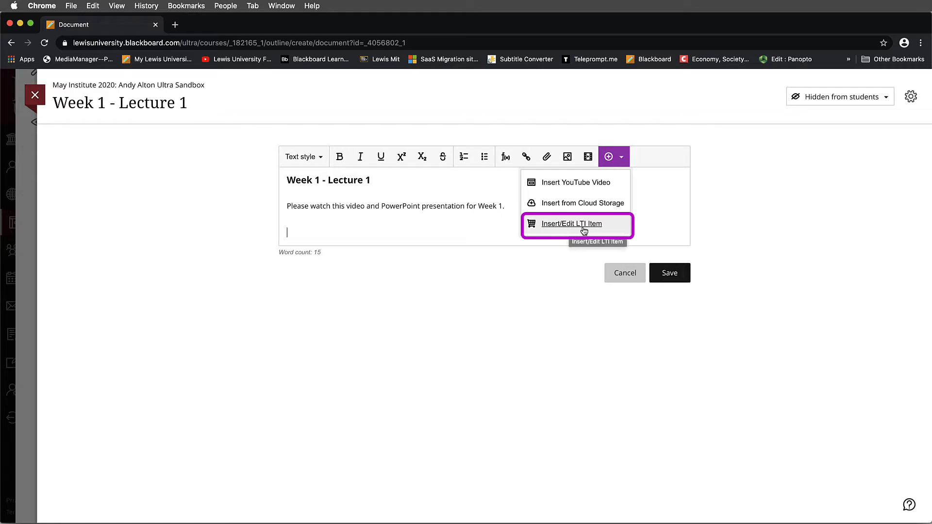
left_click(575, 224)
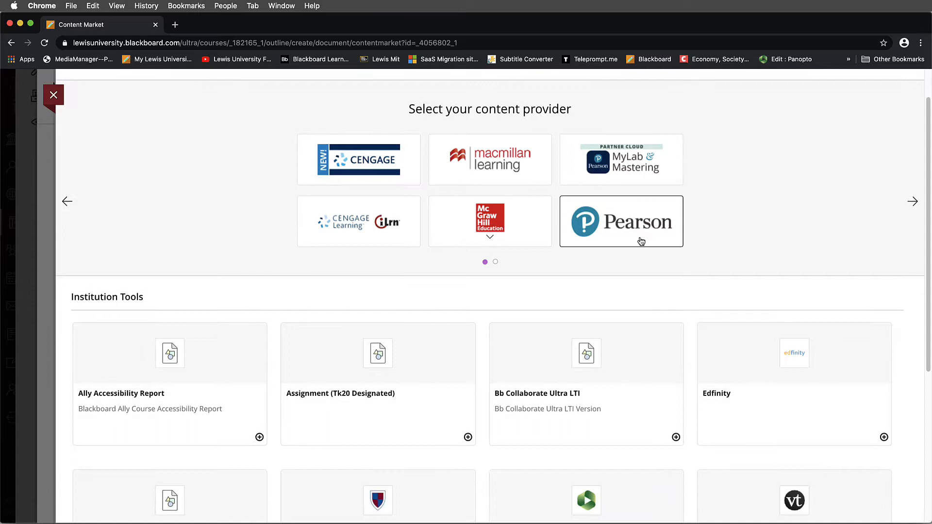
scroll("down", 3)
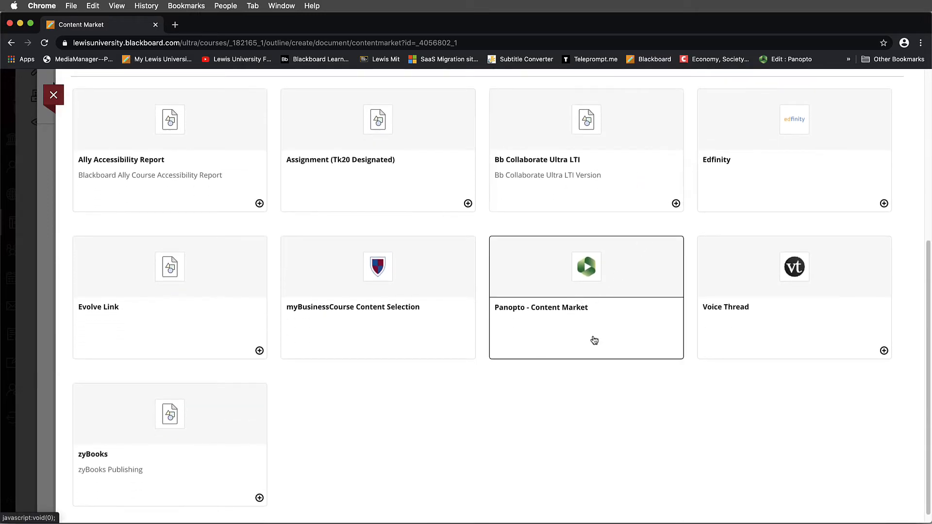
left_click(585, 297)
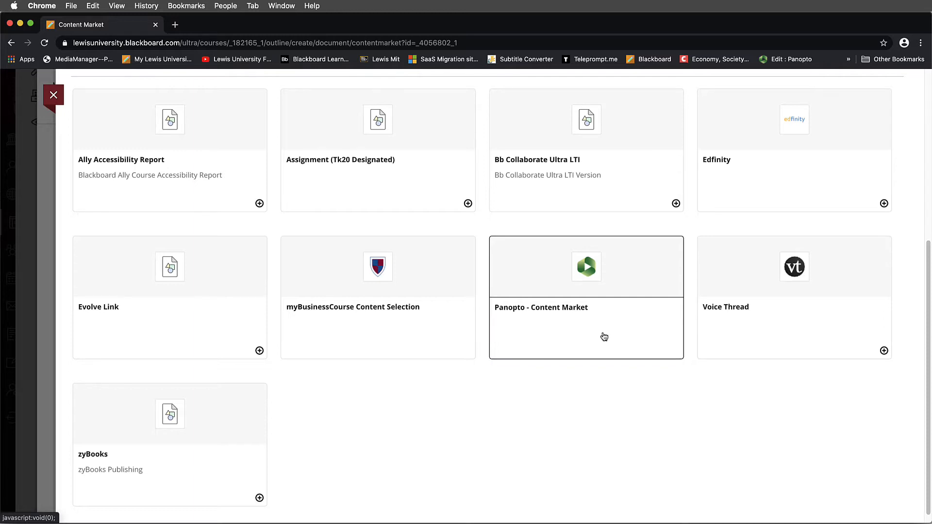
mouse_move(566, 290)
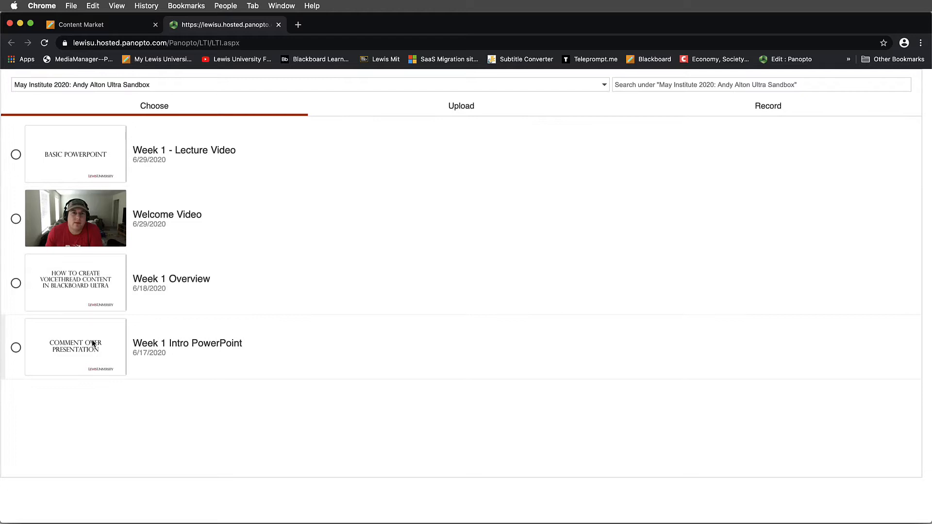
mouse_move(470, 248)
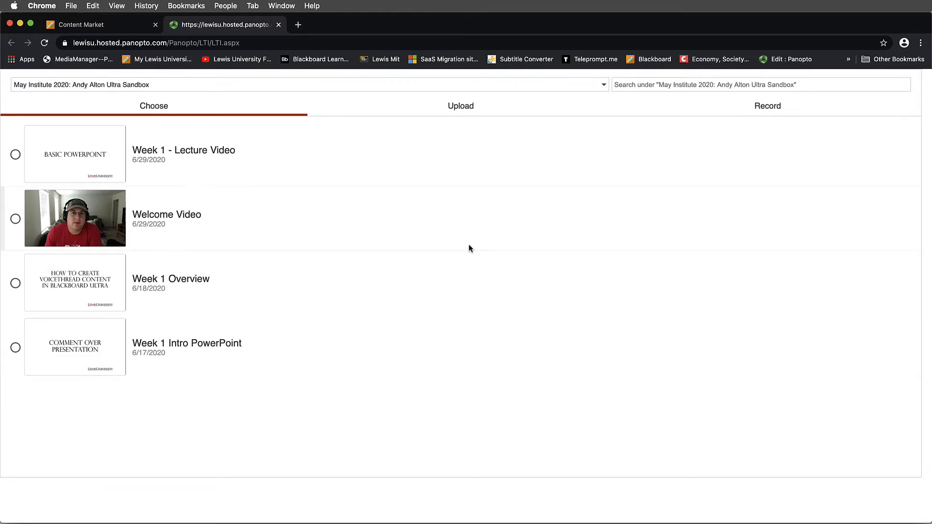
mouse_move(732, 107)
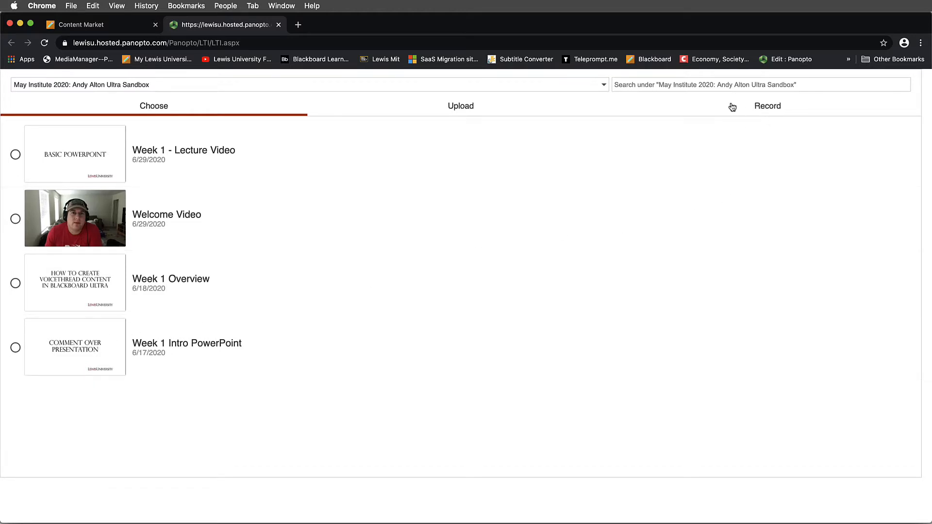
- Under Record, name the new session 'Week 1 - Lecture Video' and launch the desktop recorder
left_click(766, 106)
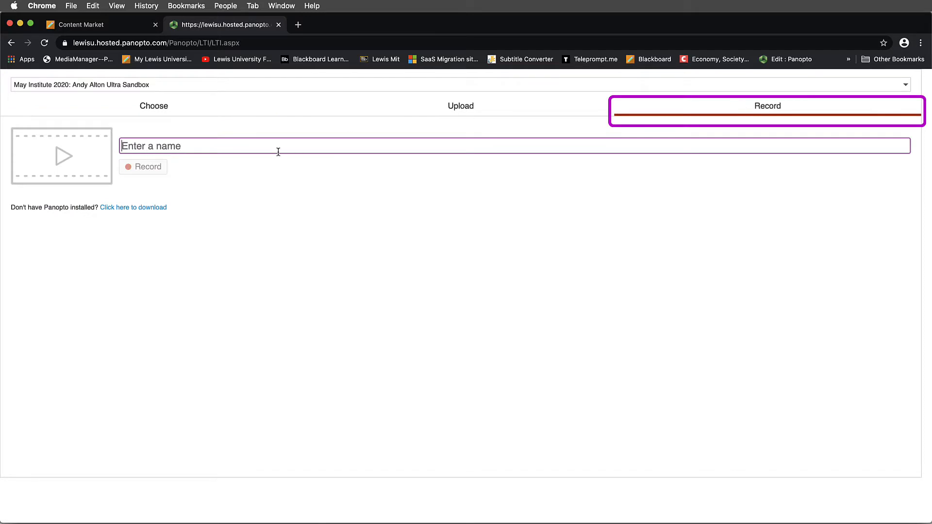
type("Week")
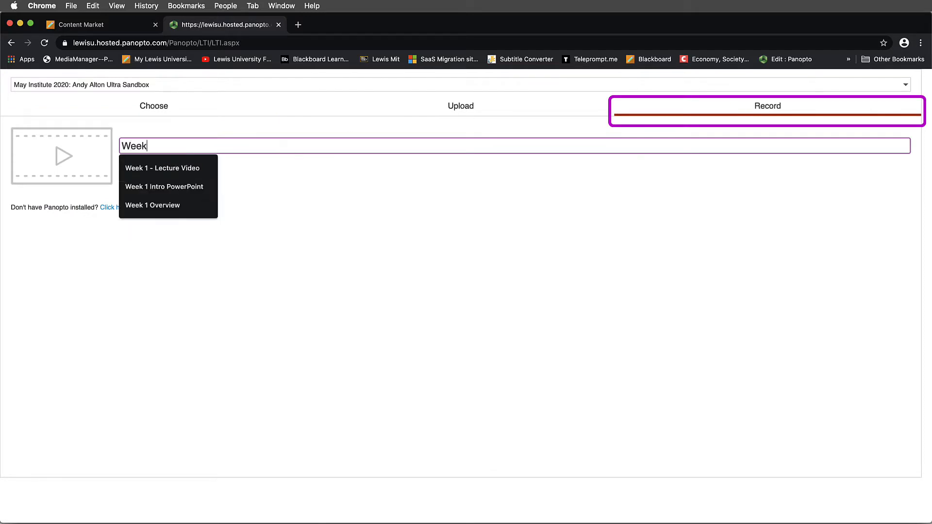
left_click(163, 187)
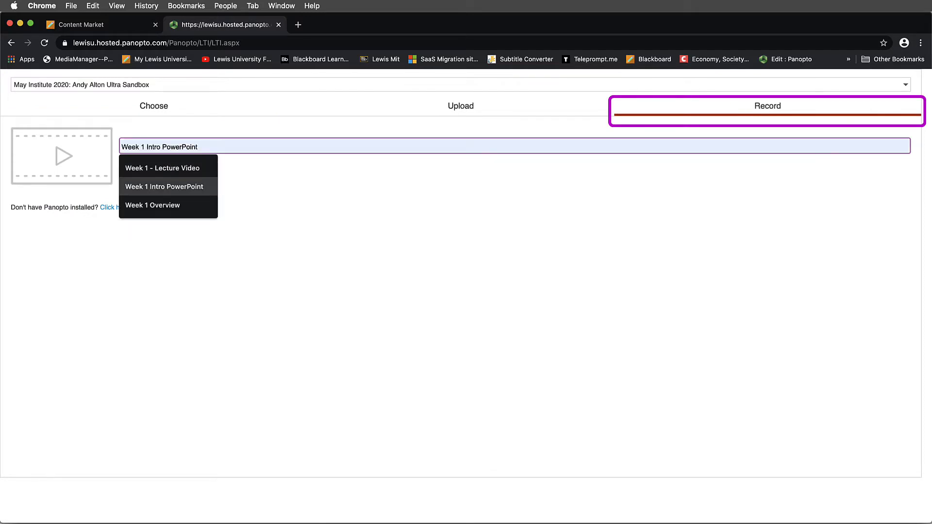
left_click(162, 168)
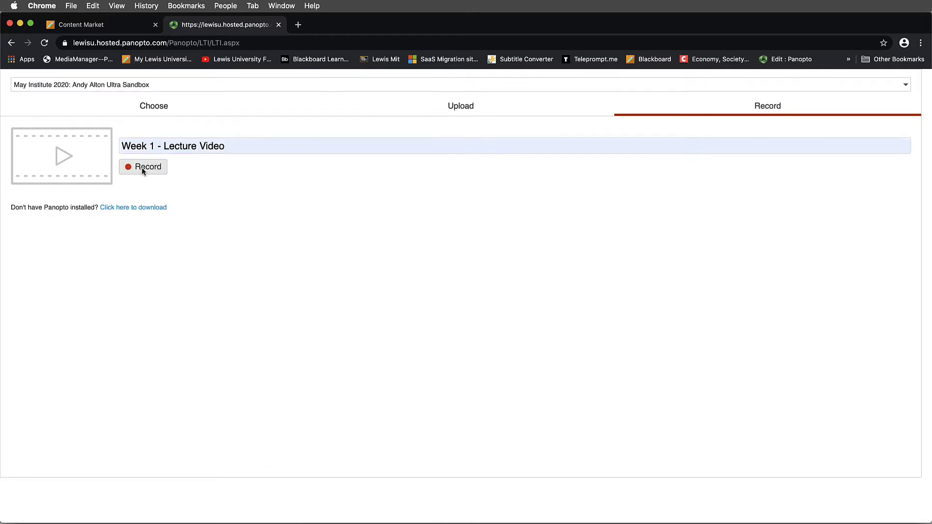
left_click(143, 166)
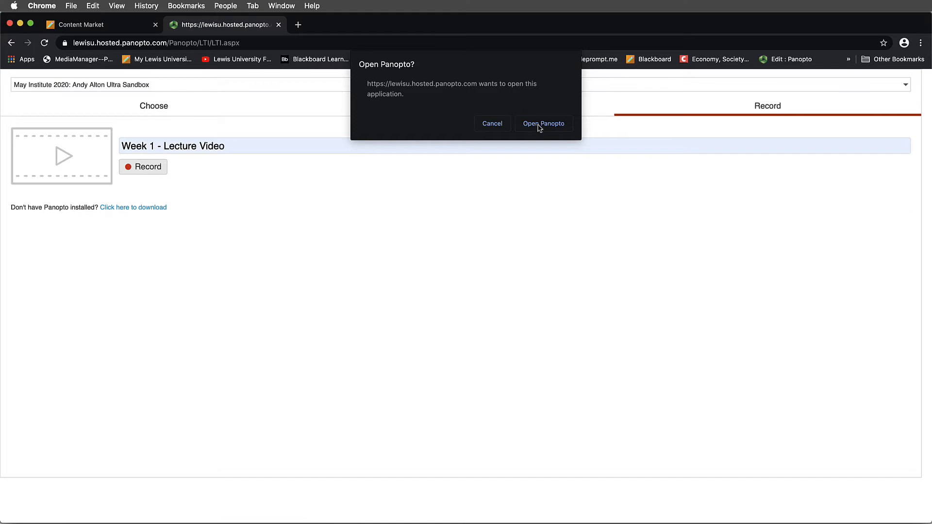
- Allow Panopto to open, enable Keynote slide capture for the new recording, and start recording
left_click(543, 124)
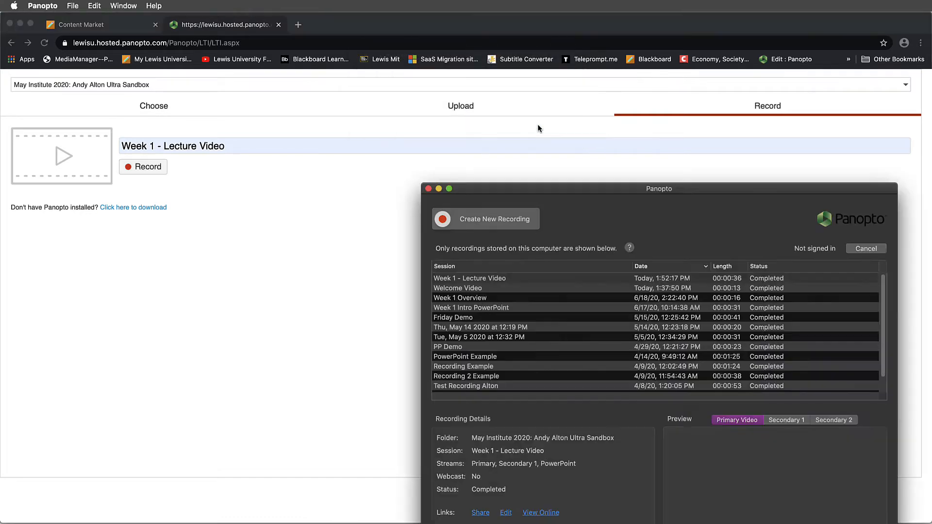
left_click(494, 219)
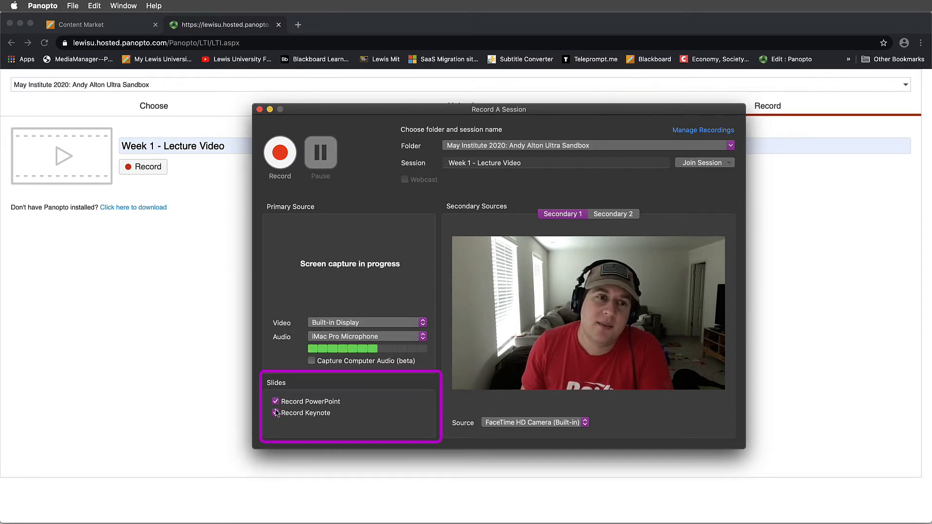
left_click(275, 414)
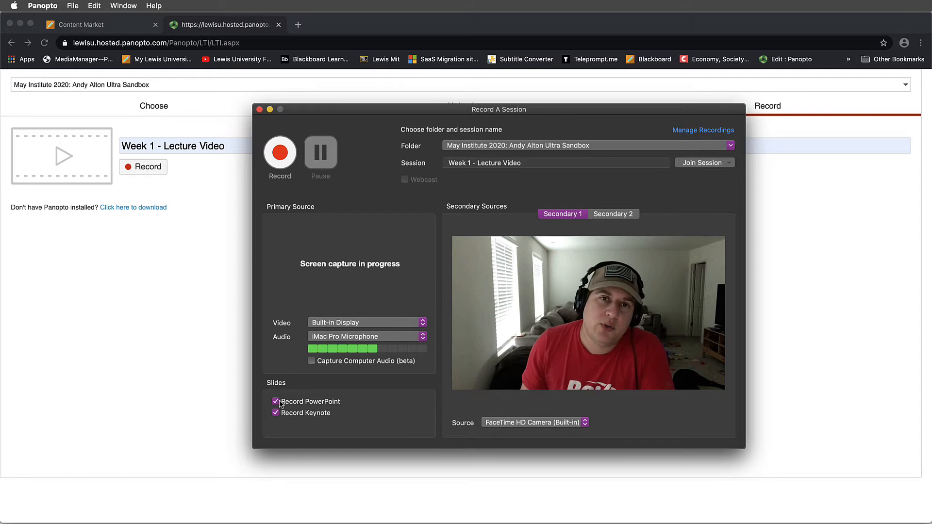
mouse_move(340, 294)
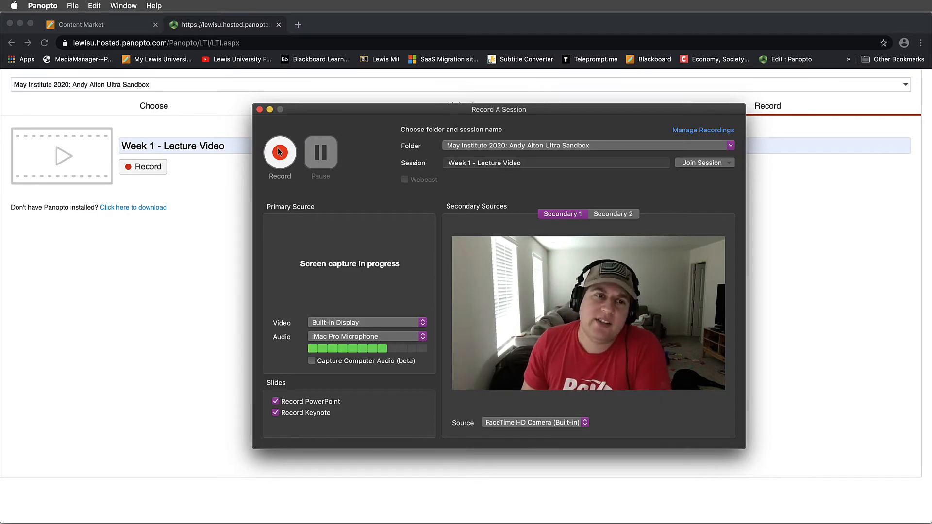
left_click(279, 153)
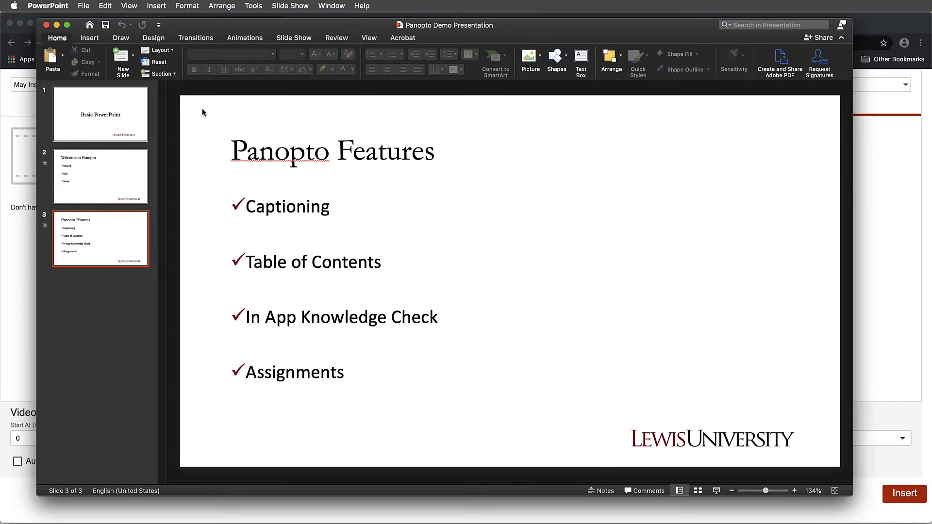
- Switch to PowerPoint and select the slide 1 Basic PowerPoint title slide
left_click(100, 113)
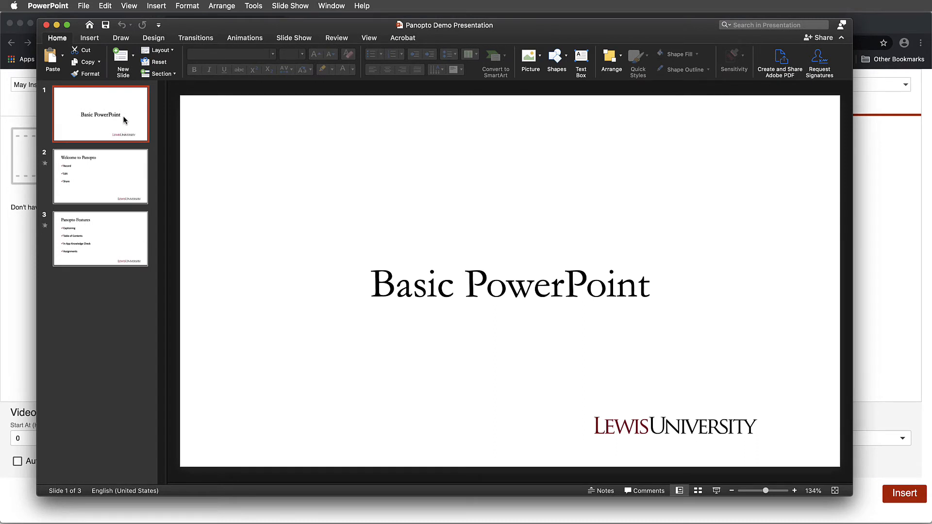
left_click(100, 238)
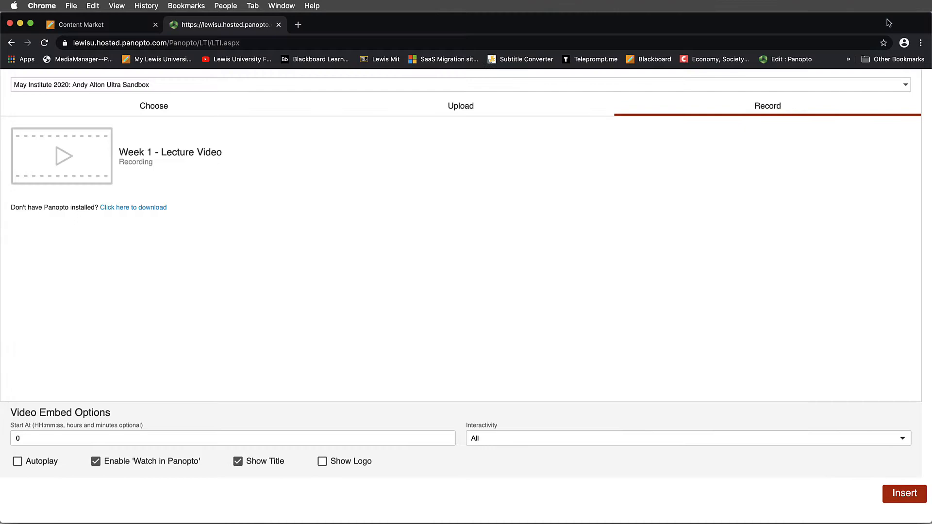
mouse_move(633, 30)
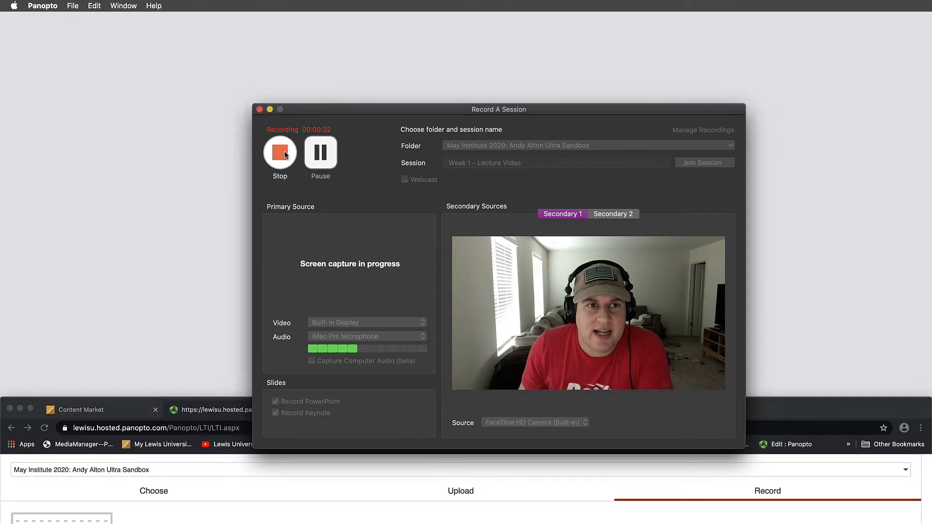
- Stop the recording, describe it as 'Week 1 Lecture Notes', and upload it
left_click(280, 152)
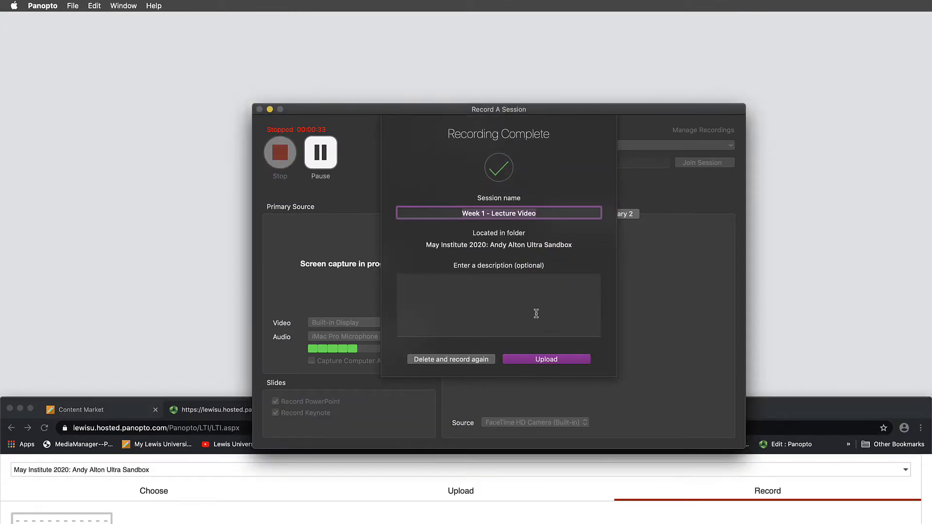
left_click(498, 306)
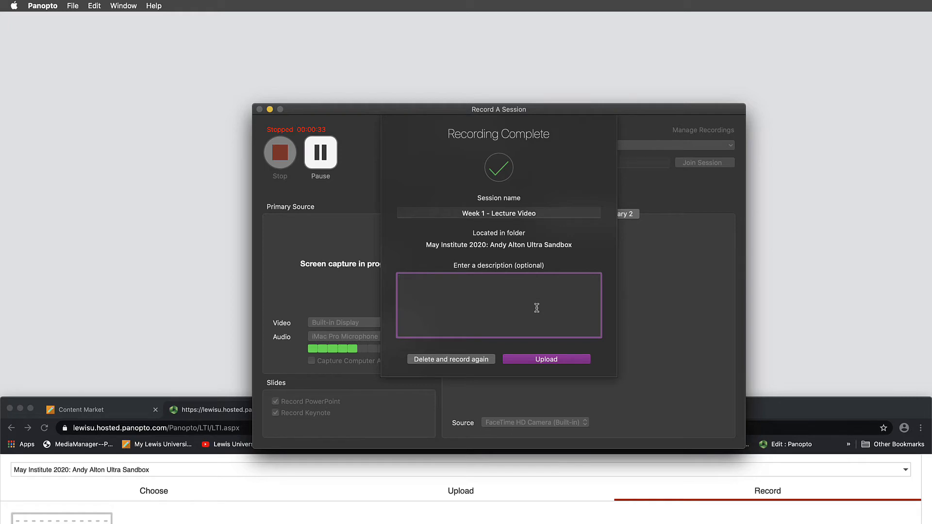
left_click(498, 305)
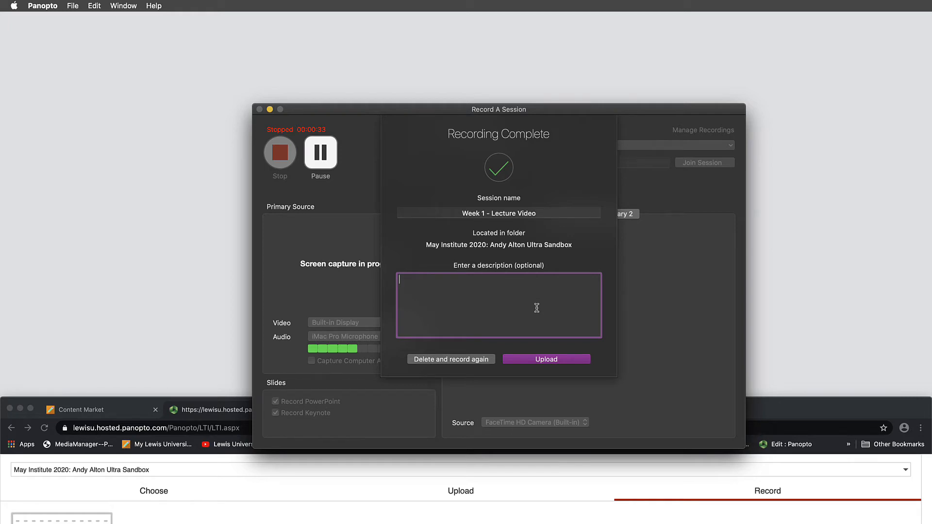
type("Week 1 Lectur")
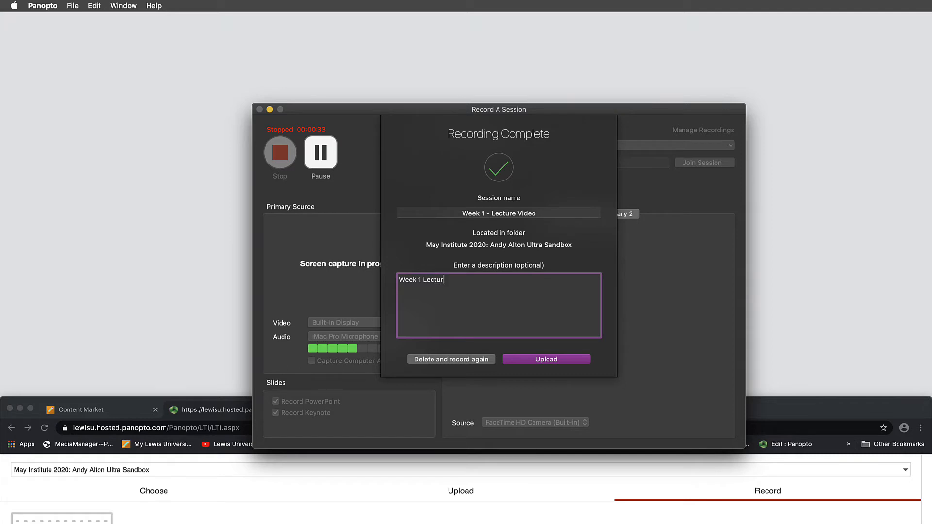
type("e Notes")
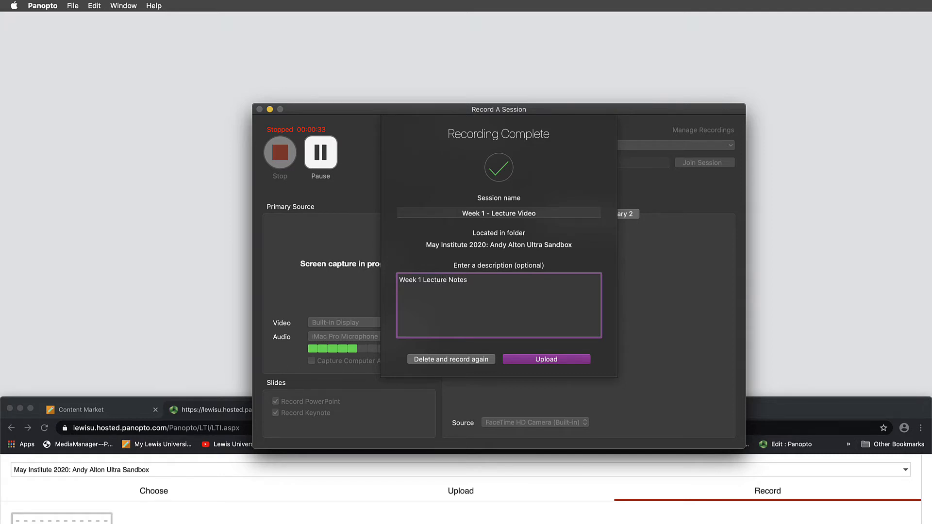
mouse_move(564, 362)
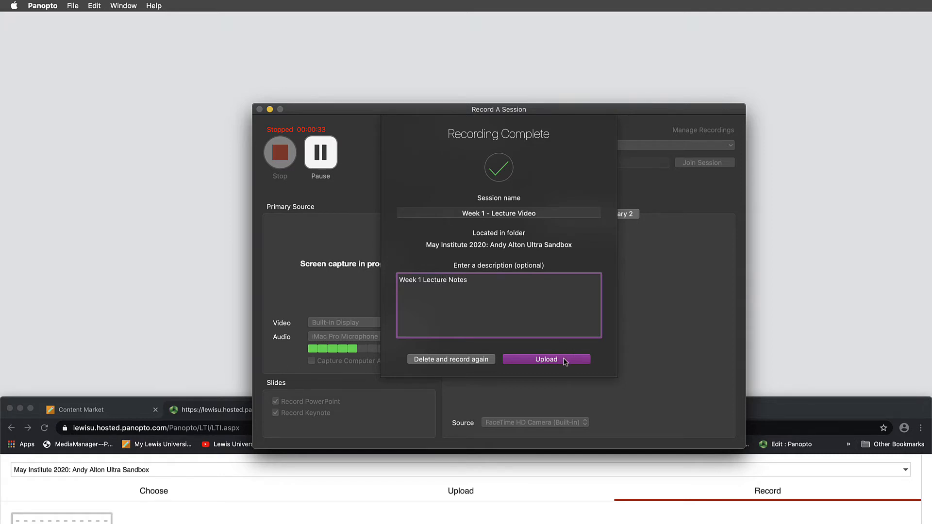
left_click(545, 359)
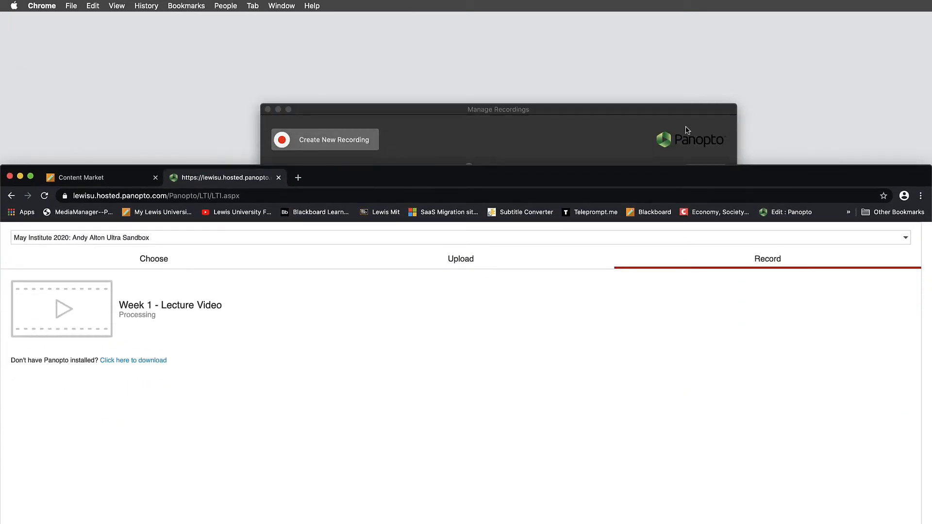
- Check the processing status of Week 1 - Lecture Video in Manage Recordings
left_click(497, 110)
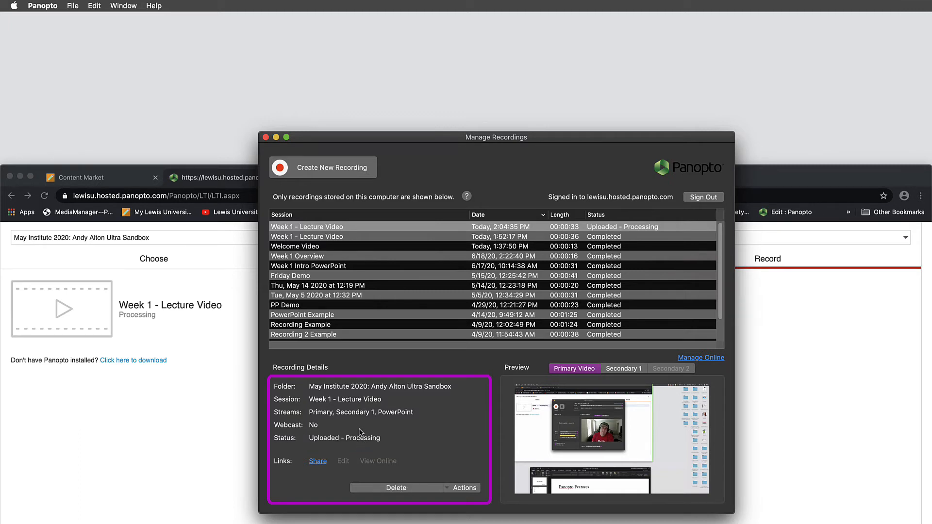
mouse_move(372, 445)
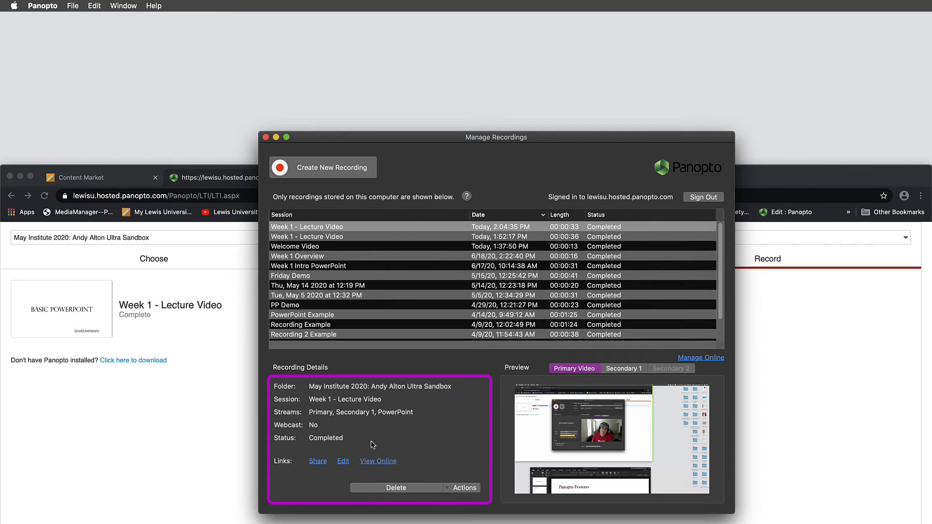
mouse_move(304, 158)
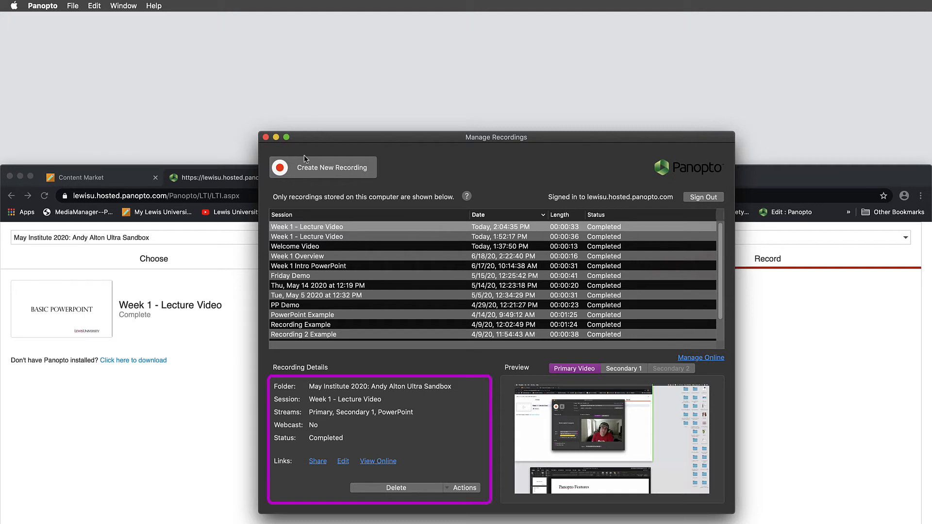
mouse_move(315, 447)
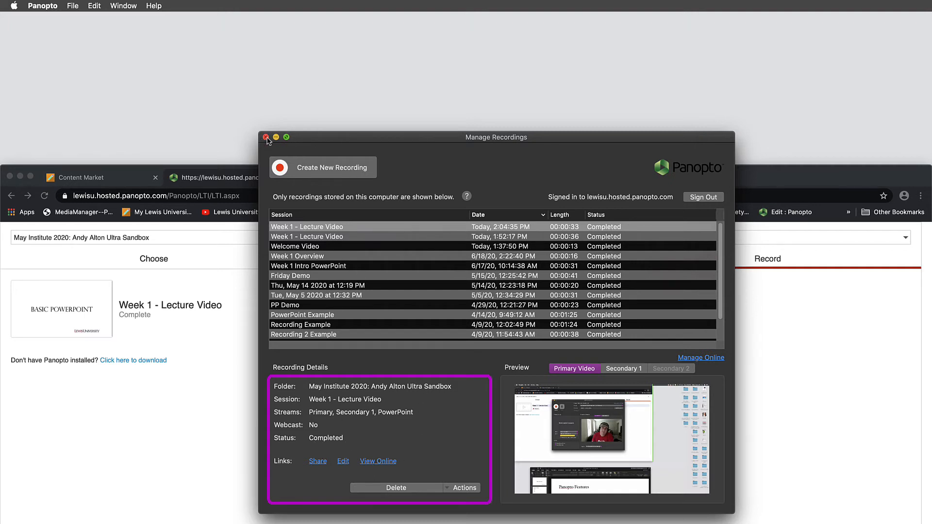
mouse_move(415, 447)
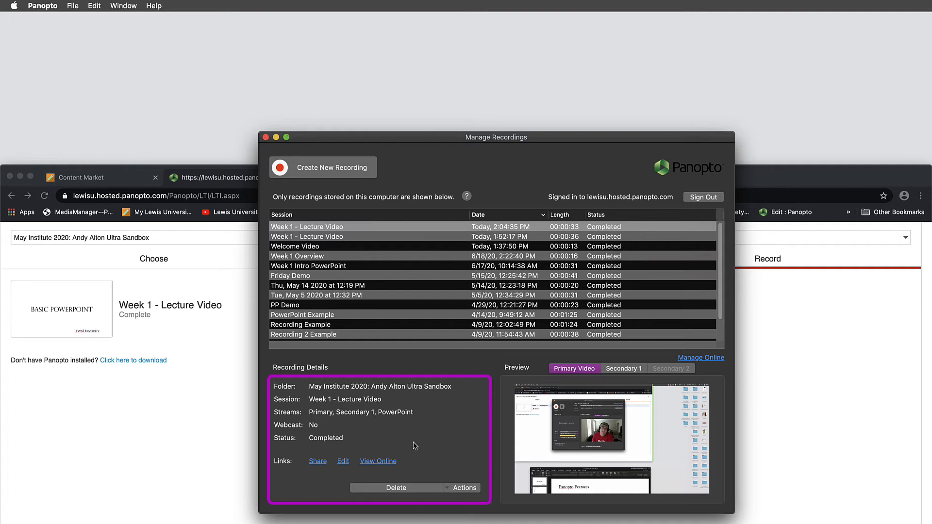
mouse_move(343, 461)
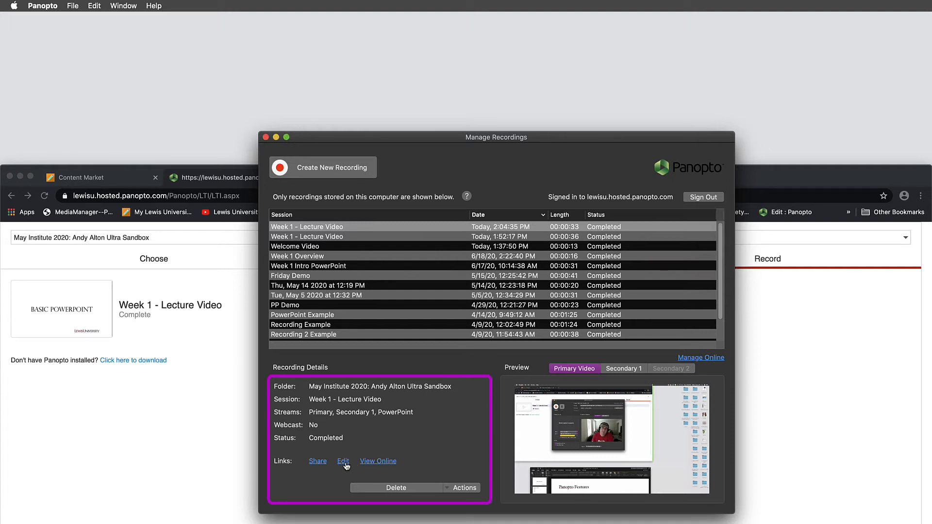
mouse_move(346, 470)
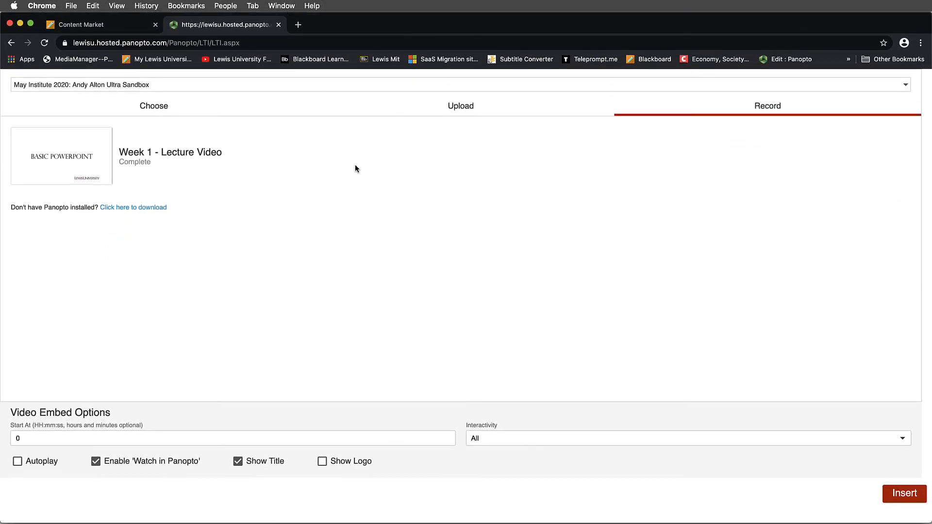
mouse_move(120, 153)
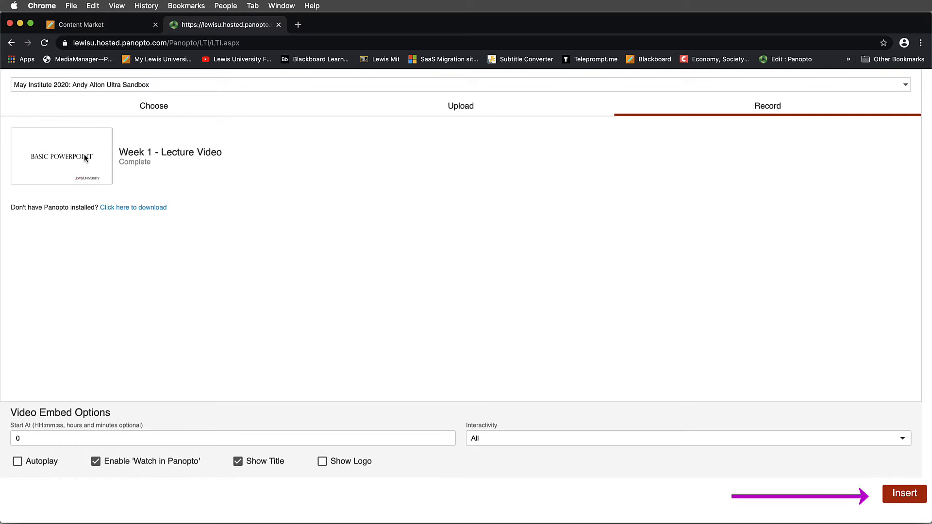
mouse_move(125, 168)
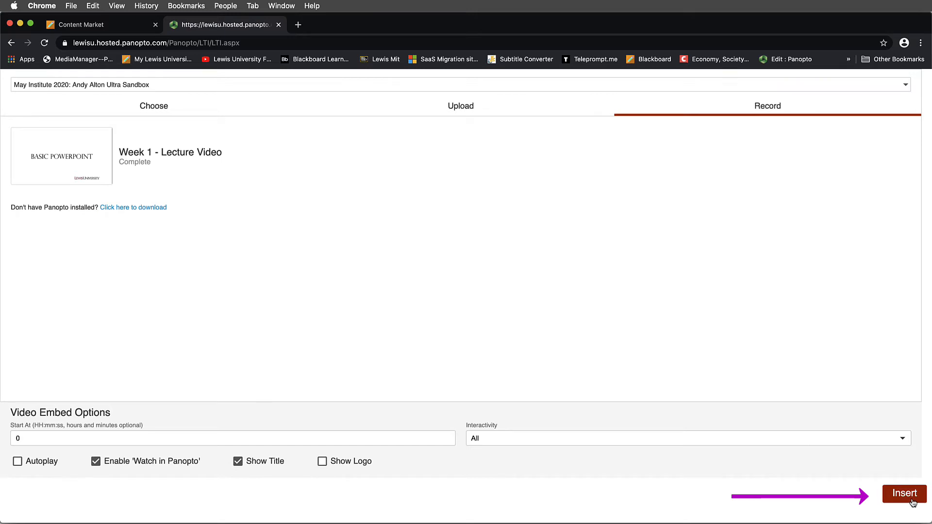
- Insert the completed Week 1 - Lecture Video into the Blackboard document
left_click(903, 494)
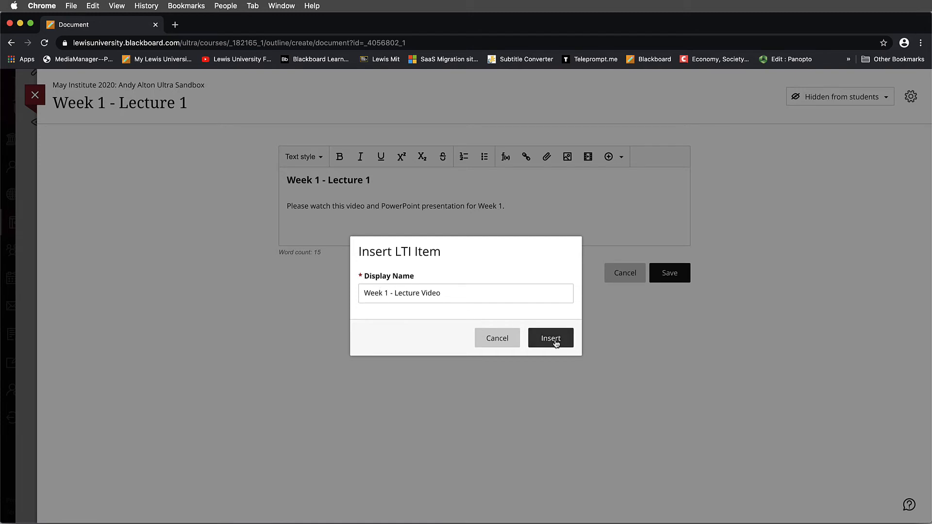
- Insert the Week 1 - Lecture Video LTI item and save the Week 1 - Lecture 1 document
left_click(549, 338)
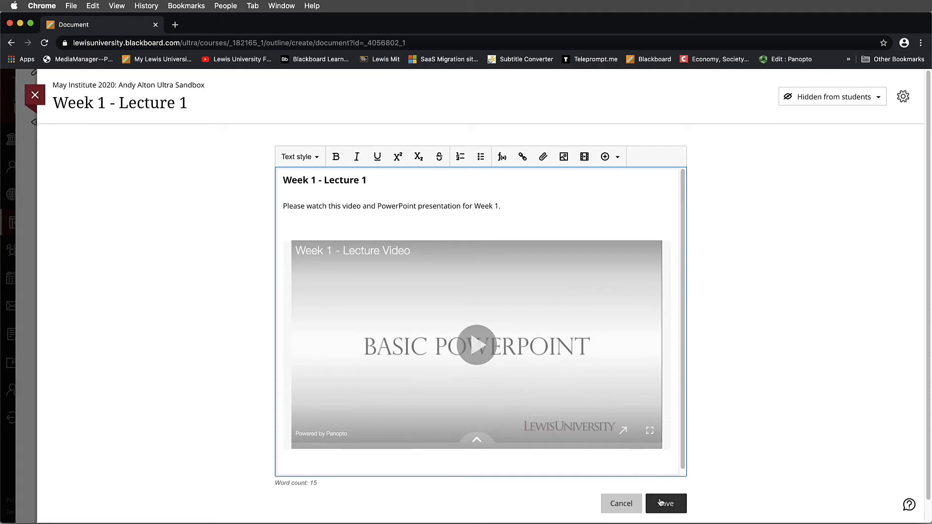
left_click(665, 504)
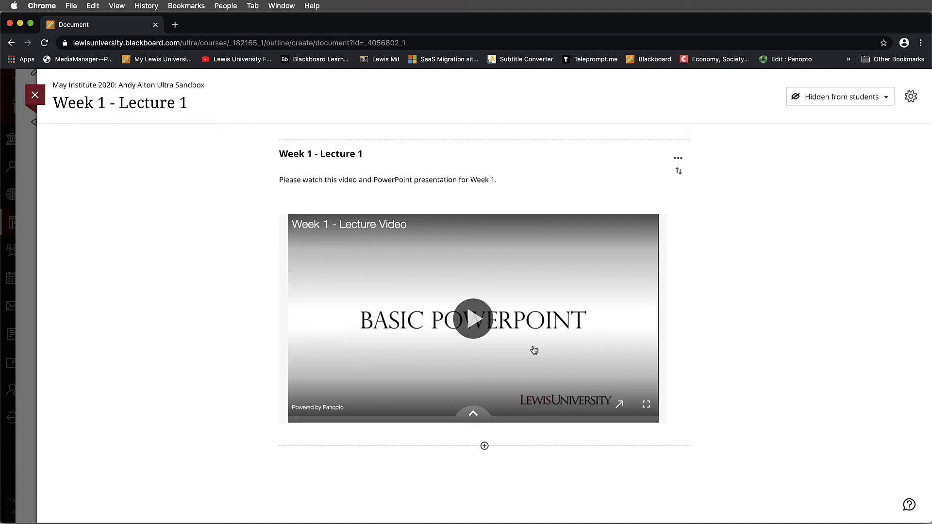
mouse_move(624, 406)
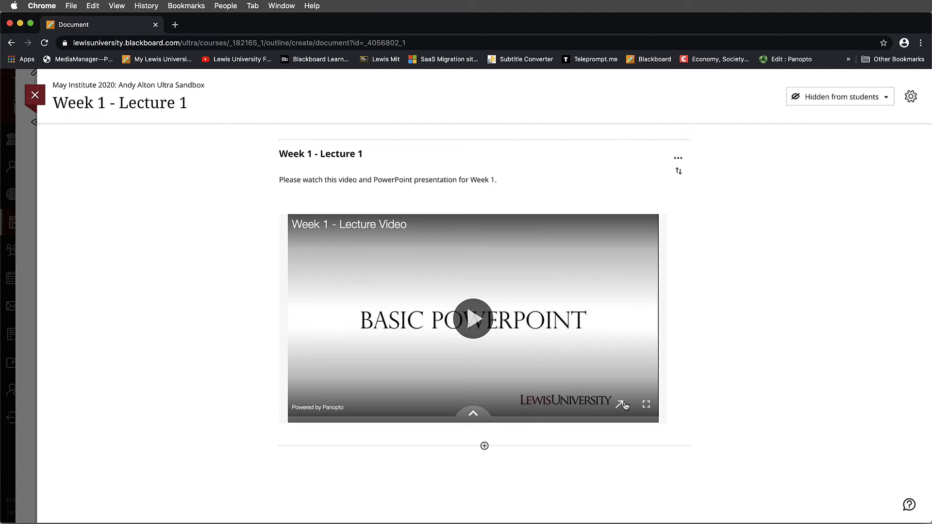
mouse_move(621, 407)
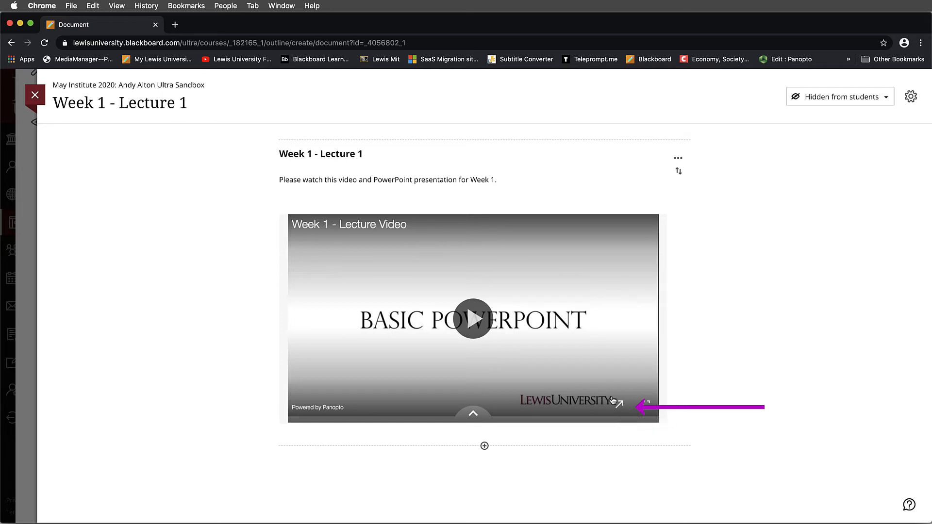
mouse_move(621, 406)
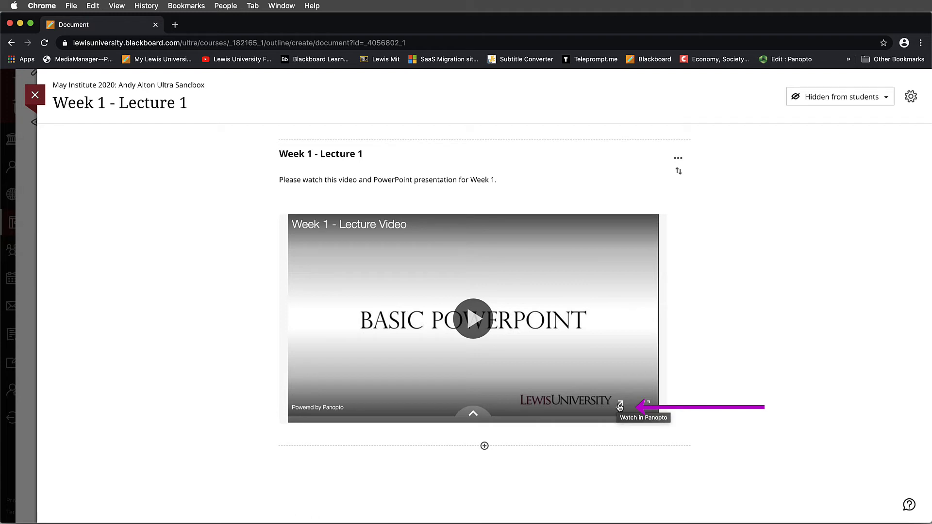
mouse_move(297, 411)
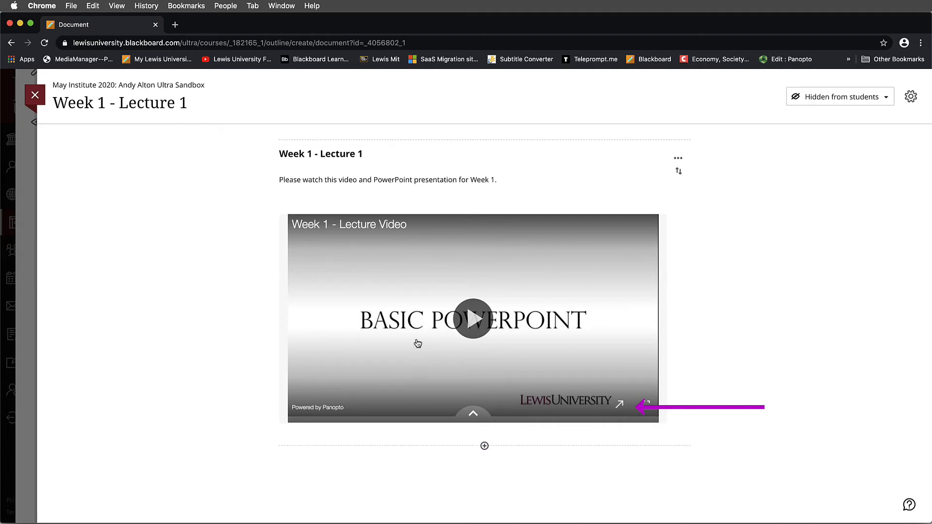
mouse_move(620, 407)
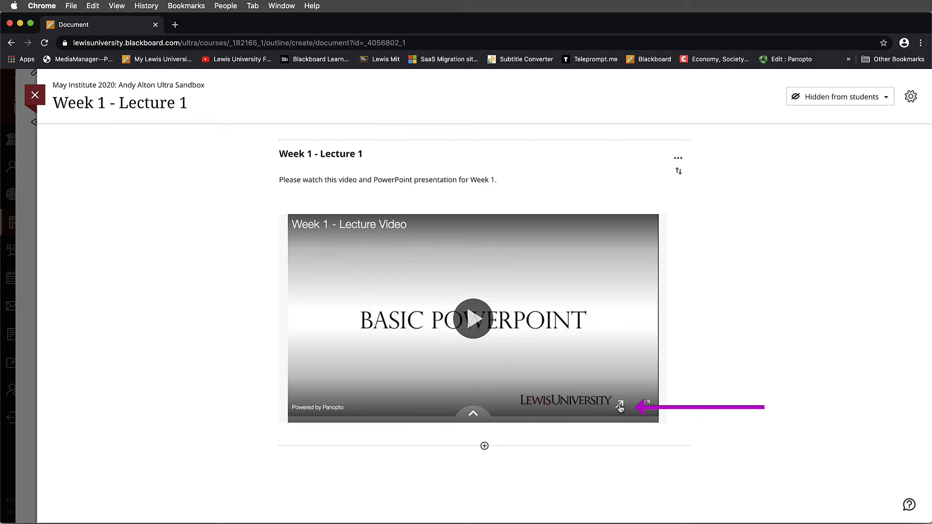
mouse_move(620, 407)
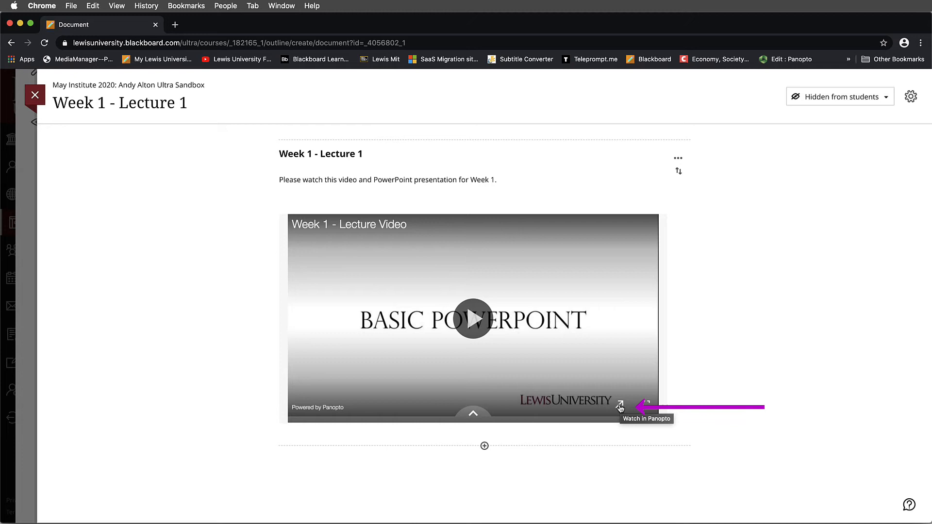
- Launch Week 1 - Lecture Video in Panopto's own viewer from the embedded player
left_click(621, 407)
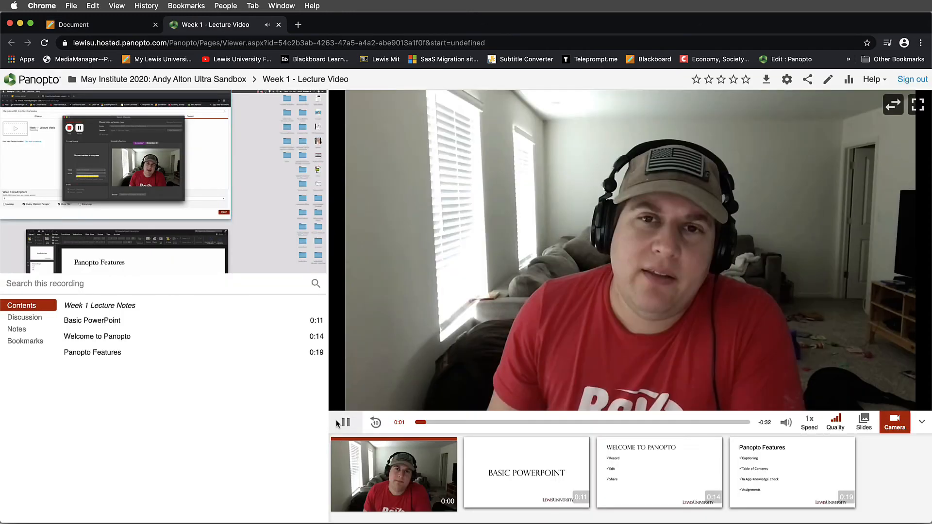
- Pause playback and bring up the Week 1 - Lecture Video session settings in Panopto
left_click(345, 422)
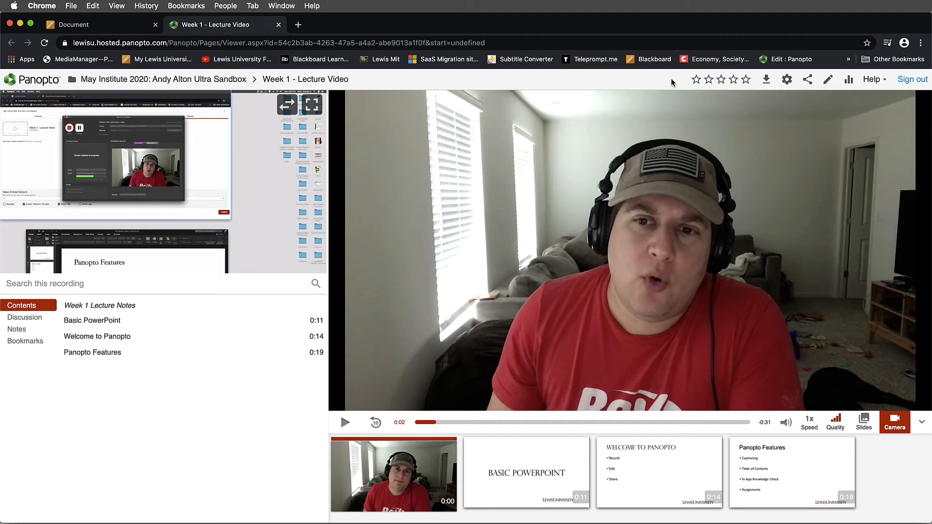
left_click(746, 79)
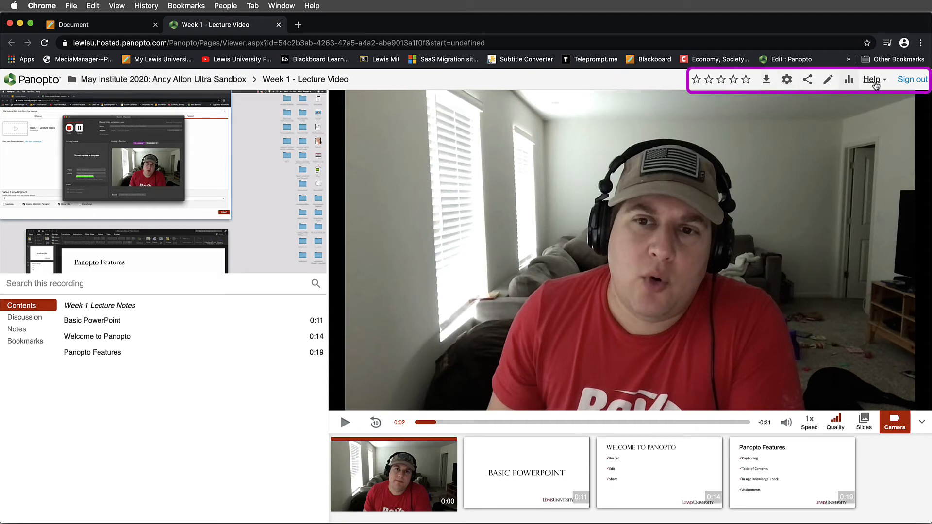
mouse_move(882, 83)
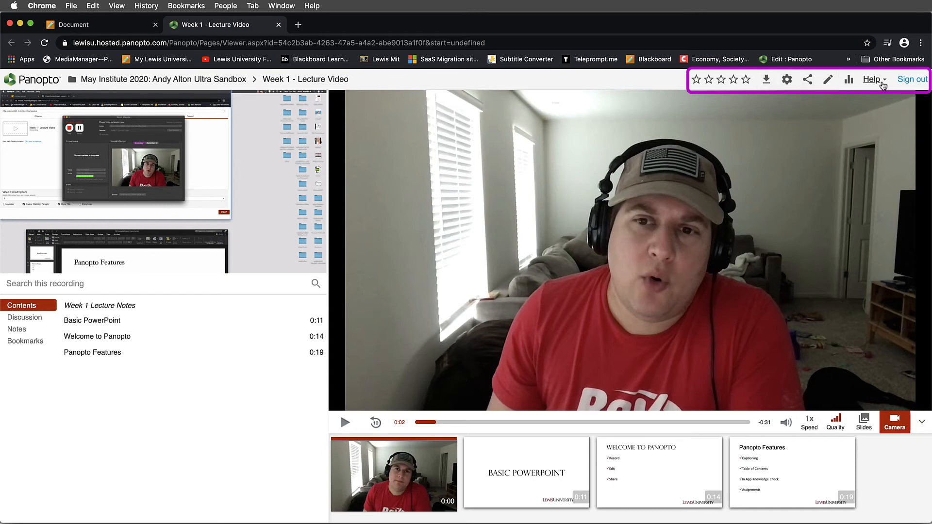
mouse_move(786, 78)
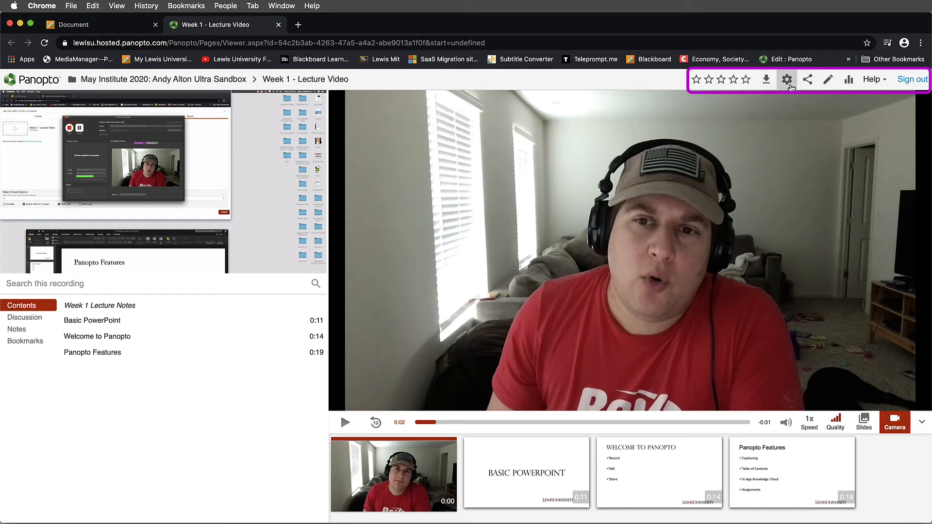
mouse_move(788, 79)
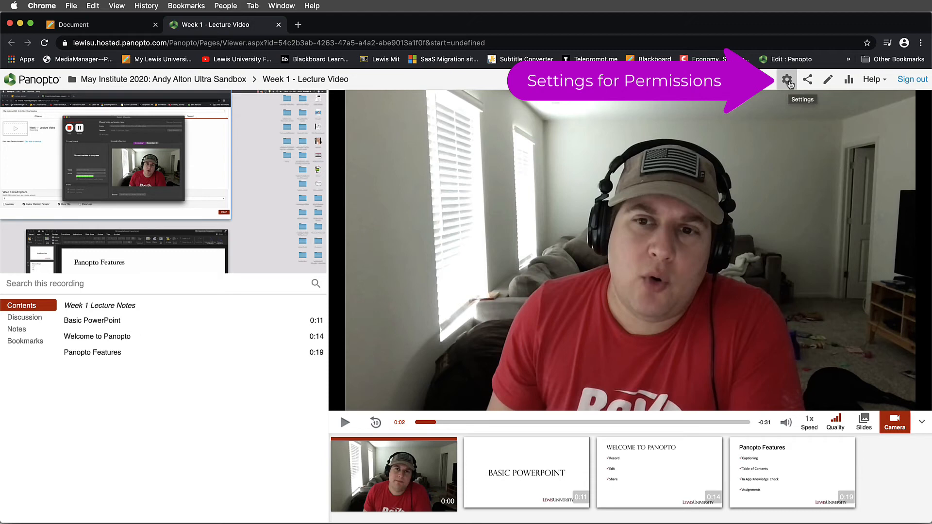
left_click(786, 79)
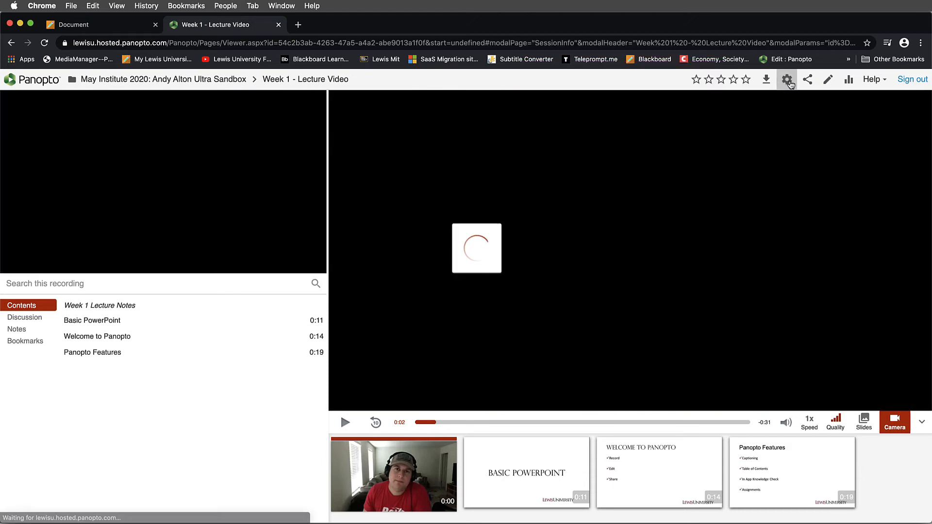
left_click(785, 78)
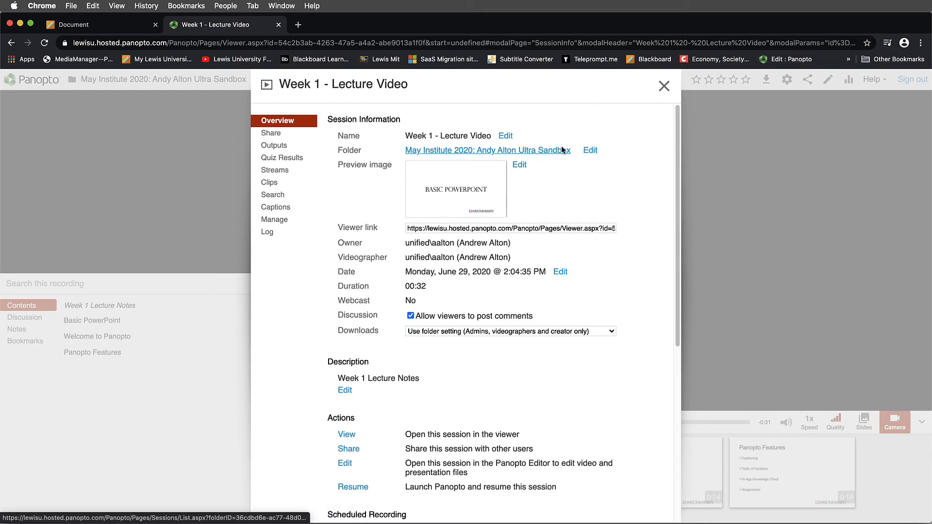
- Leave the settings and load Week 1 - Lecture Video in Panopto's editor, then return to Blackboard
left_click(664, 87)
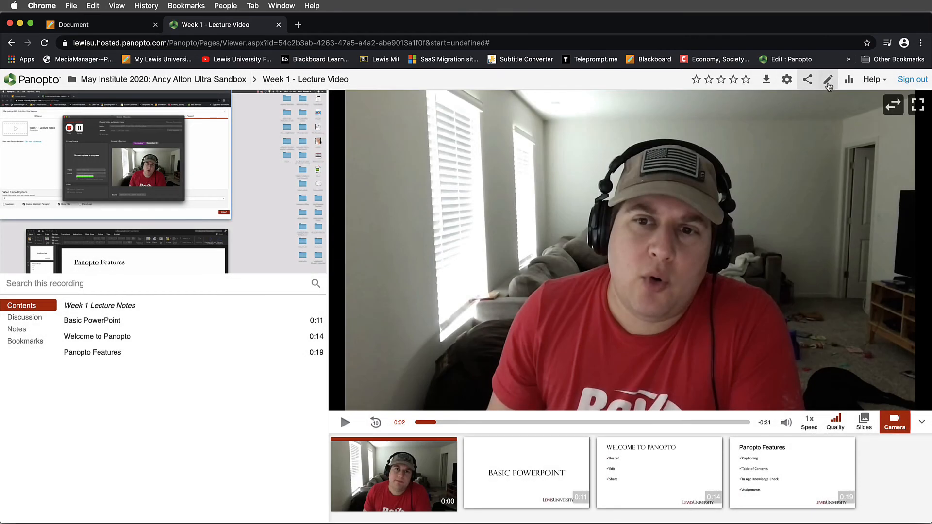
mouse_move(828, 78)
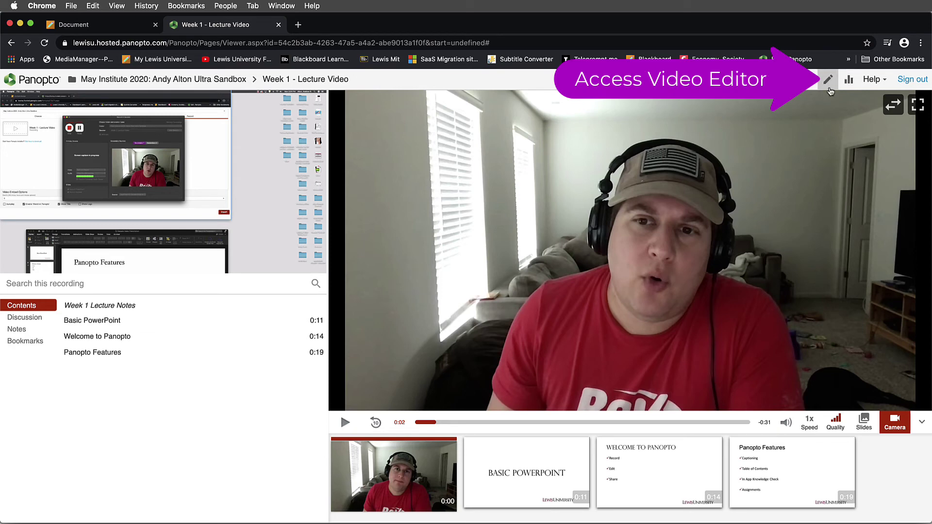
mouse_move(829, 78)
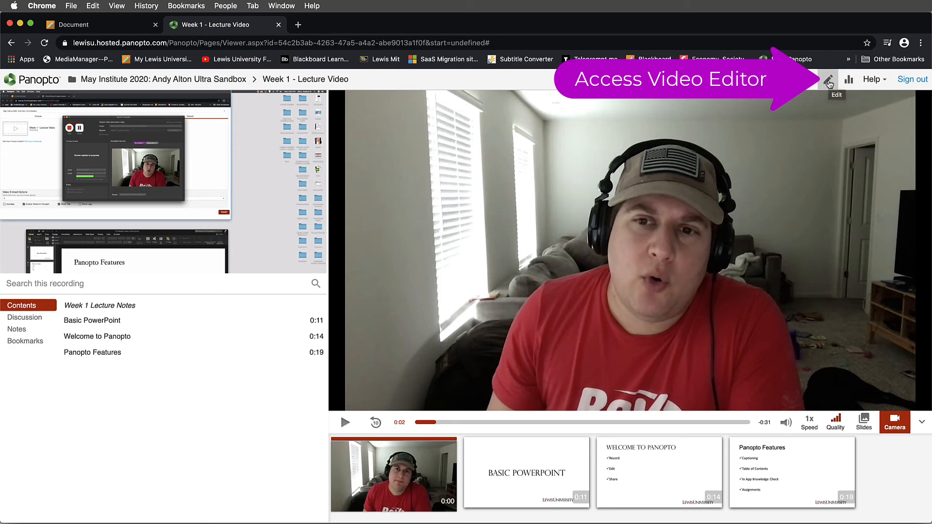
left_click(829, 79)
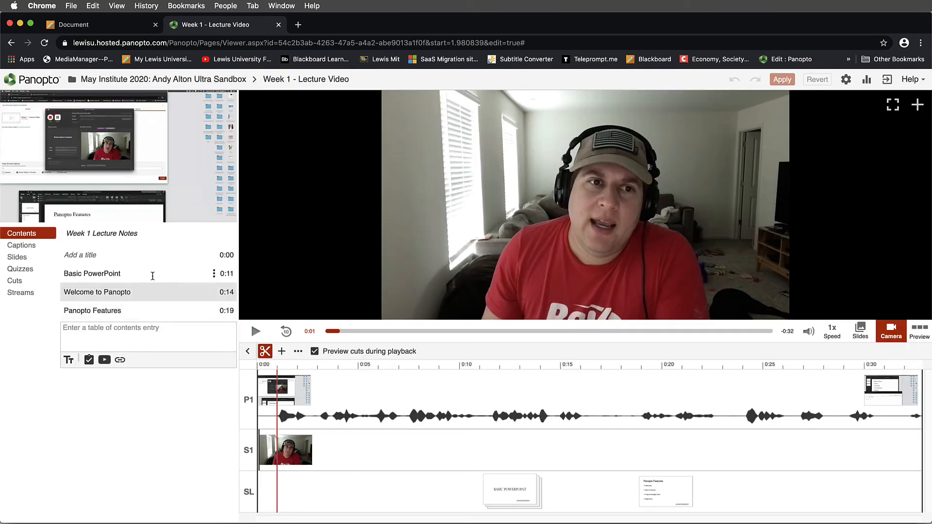
left_click(132, 255)
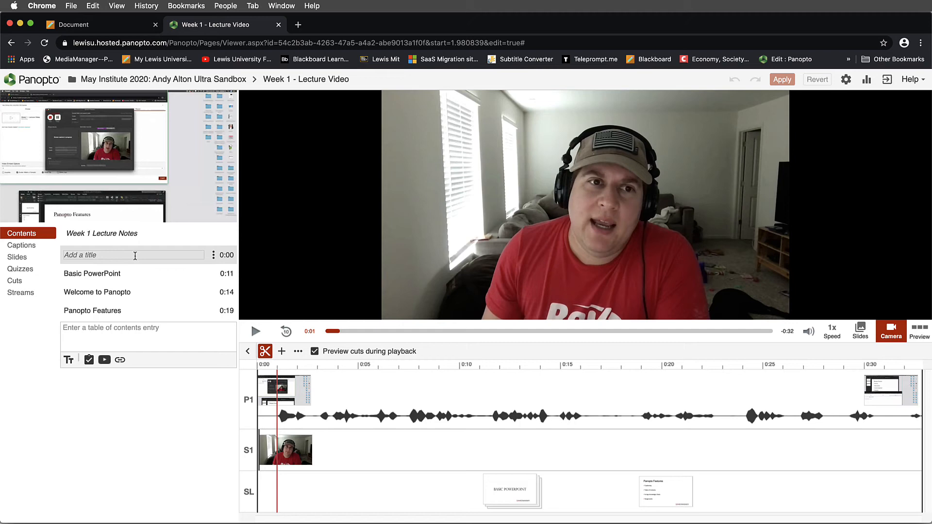
mouse_move(183, 287)
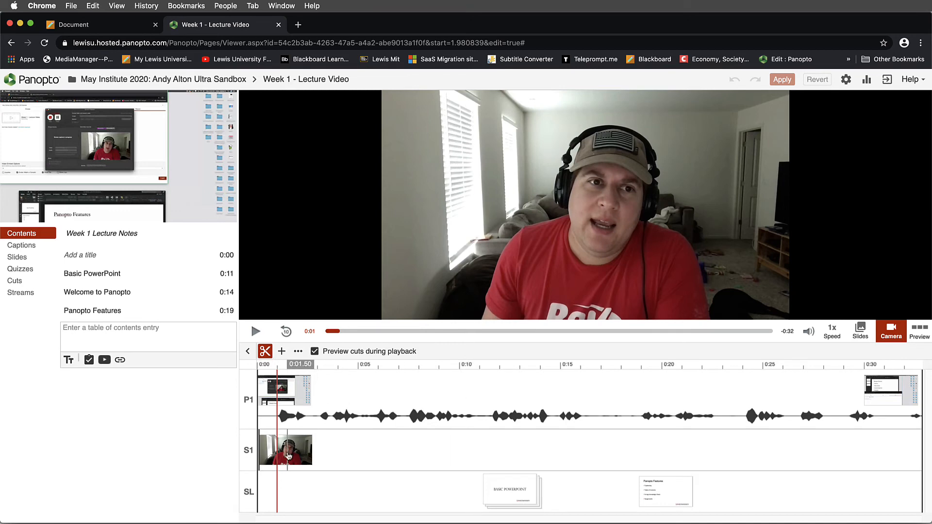
left_click(363, 417)
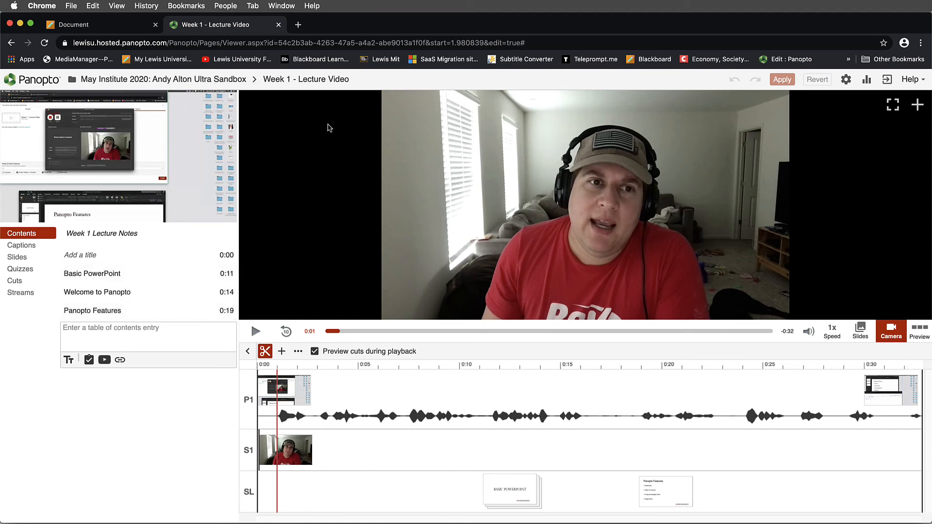
left_click(306, 79)
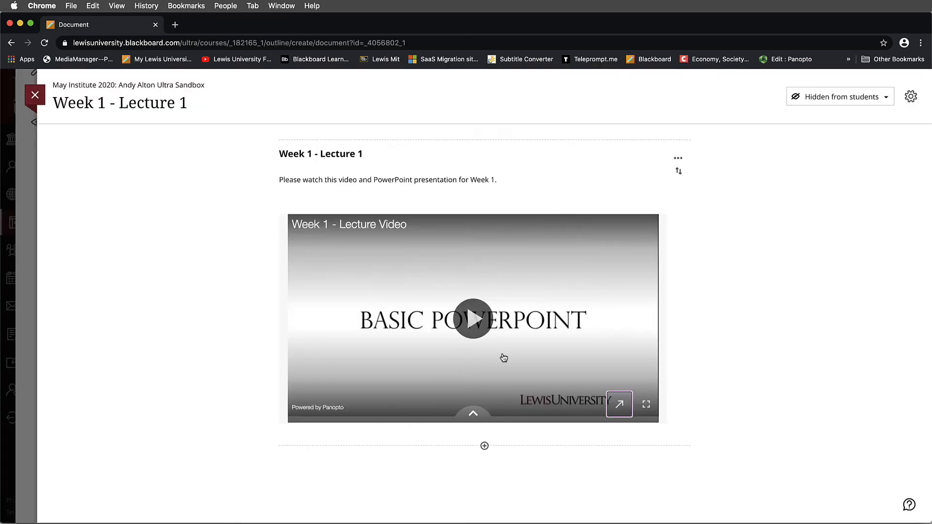
mouse_move(619, 403)
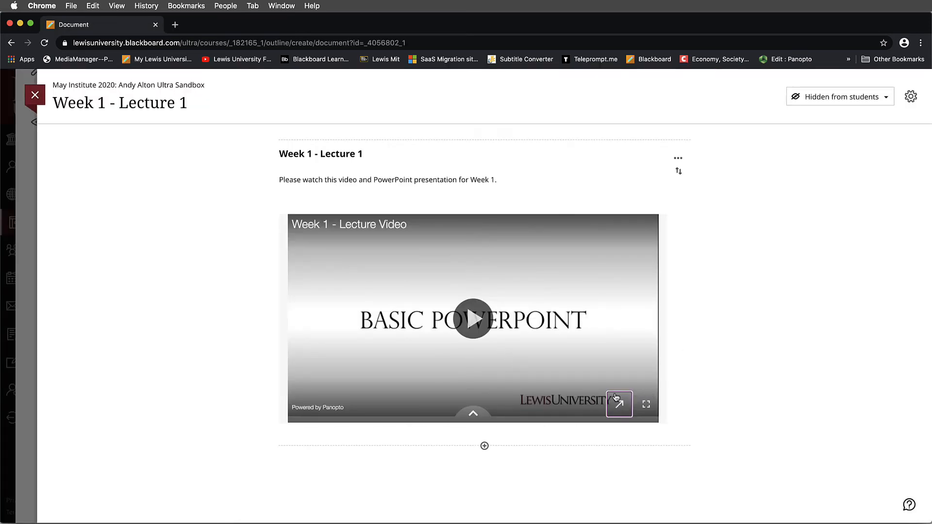
mouse_move(618, 404)
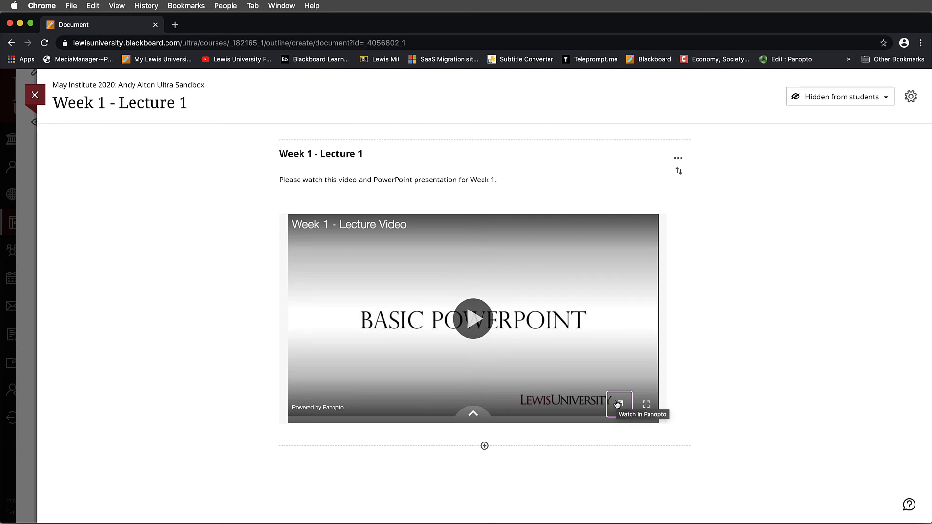
mouse_move(35, 95)
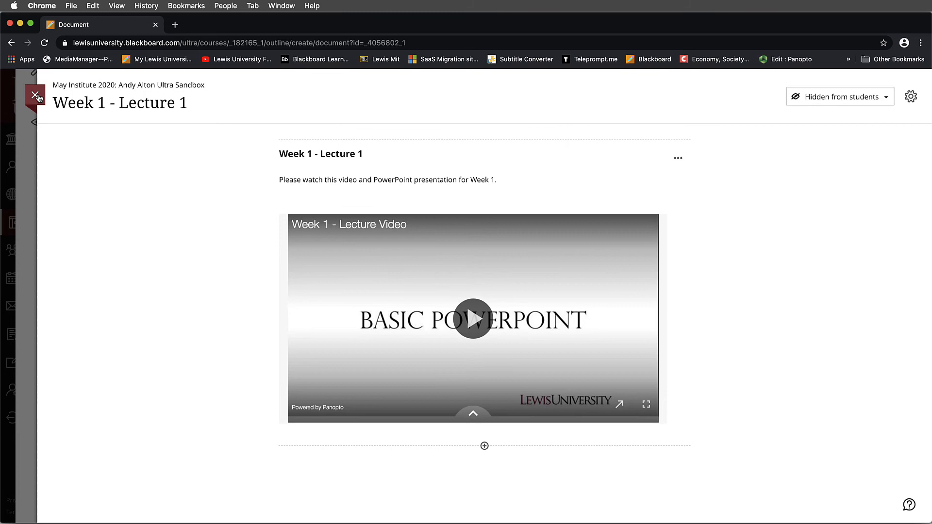
- Close Week 1 - Lecture 1 and scroll the Course Content page up to Details & Actions
left_click(35, 96)
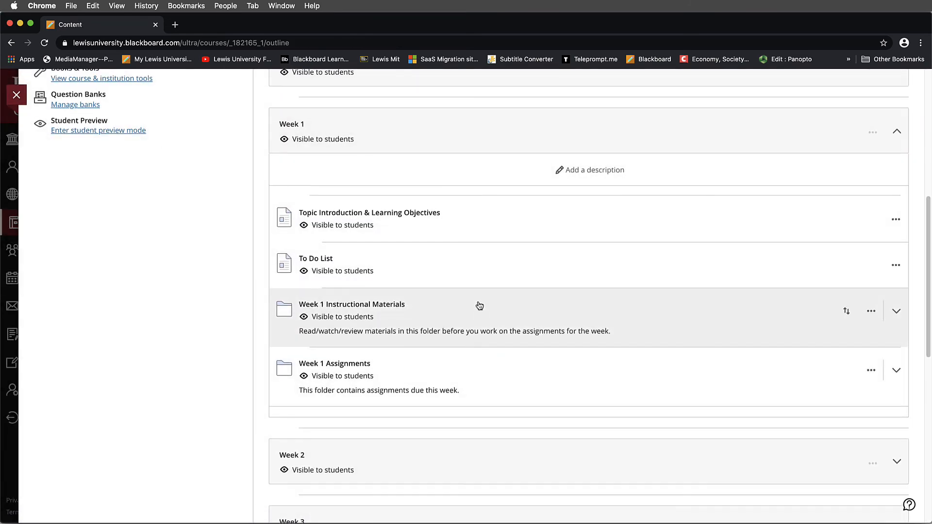
scroll("up", 3)
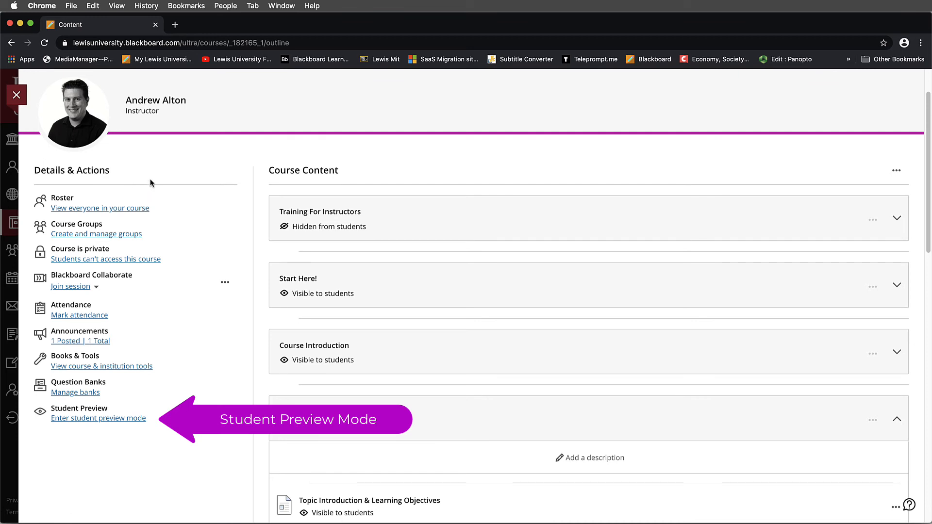
mouse_move(141, 387)
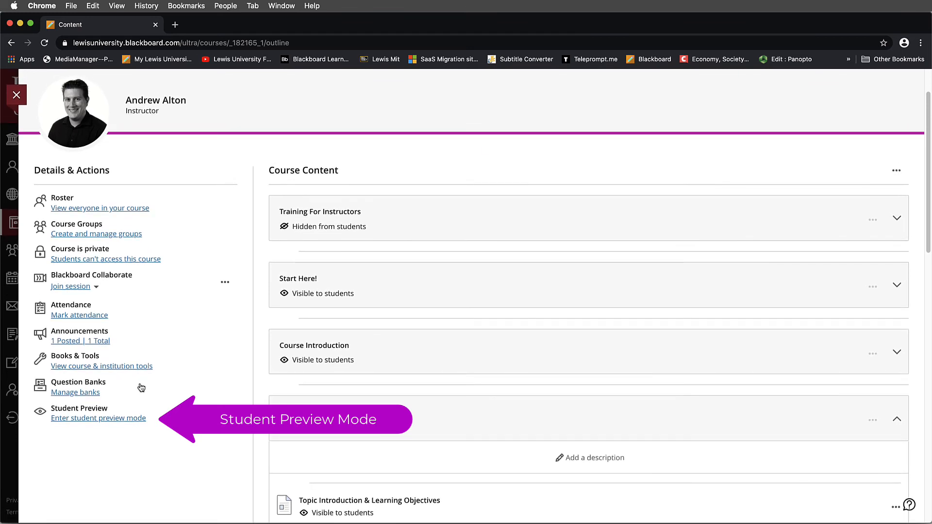
mouse_move(98, 417)
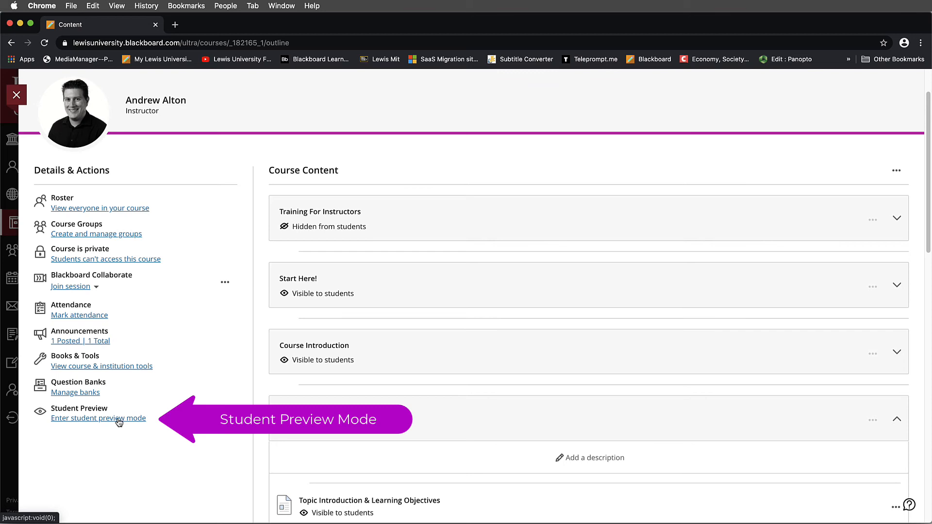
- Start student preview and see Week 1 Instructional Materials appear empty to students
left_click(98, 417)
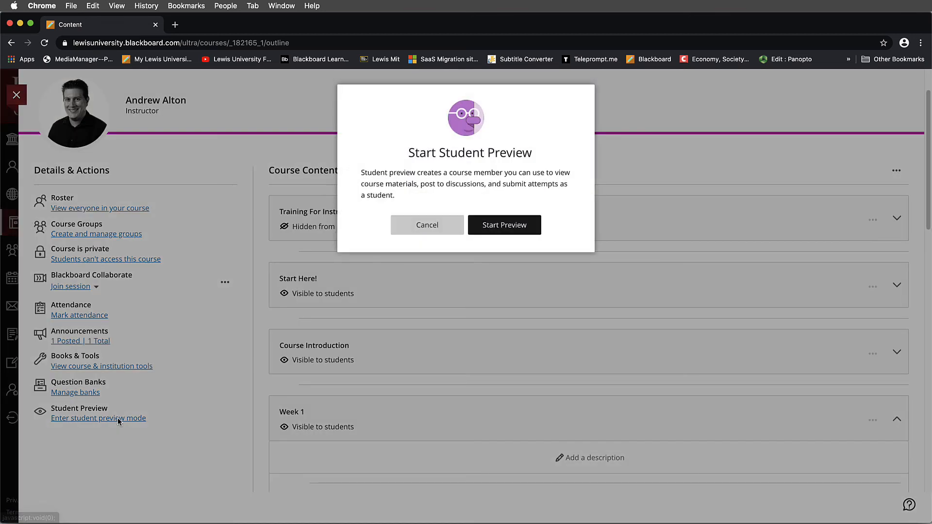
left_click(504, 224)
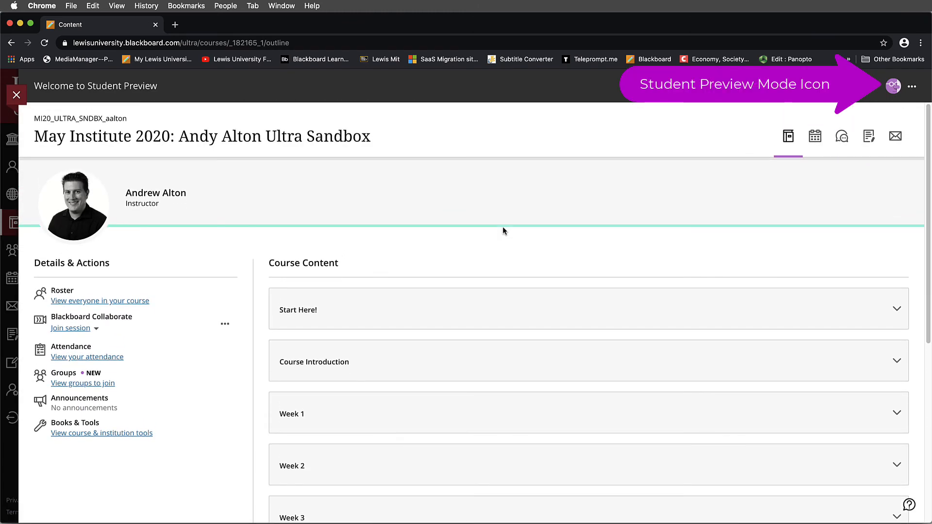
scroll("down", 3)
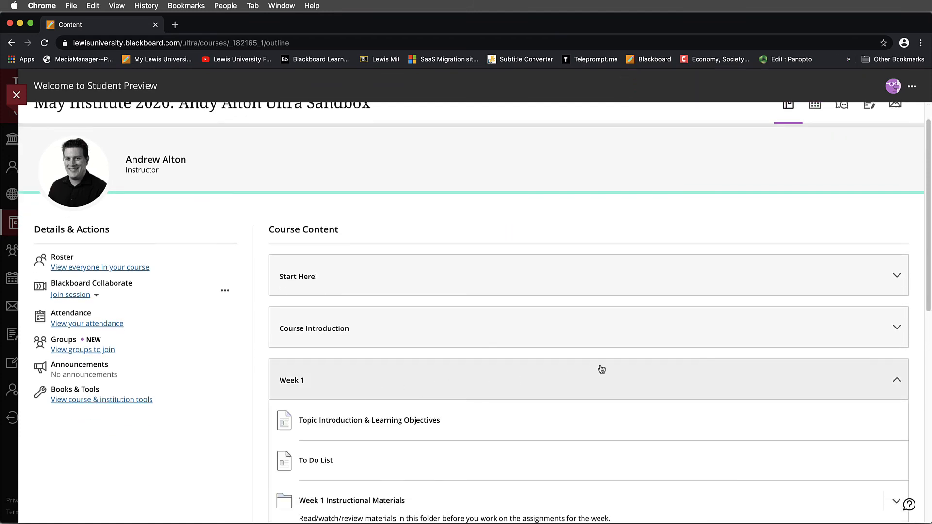
scroll("down", 3)
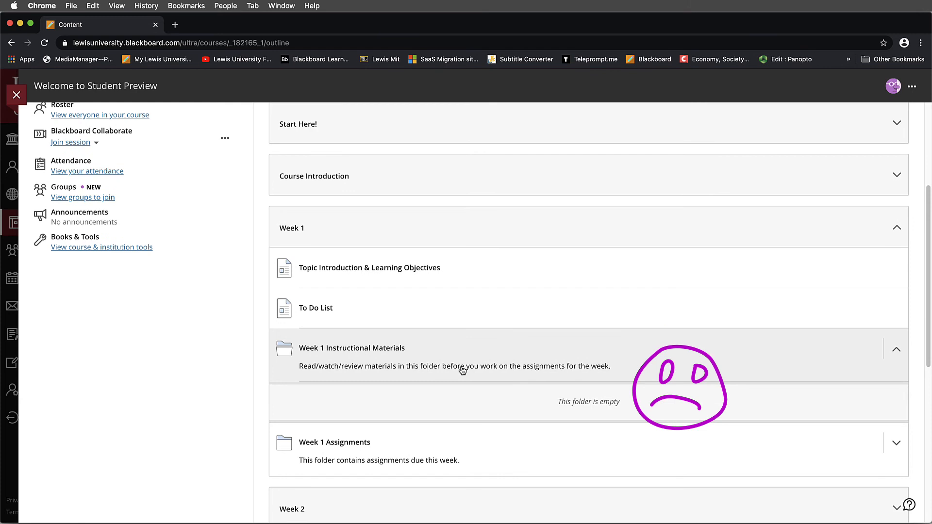
scroll("up", 3)
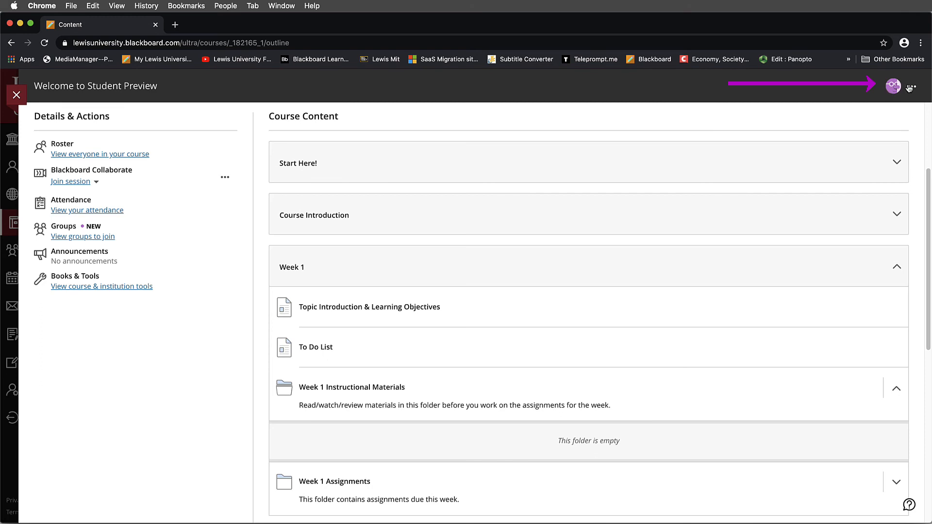
left_click(912, 86)
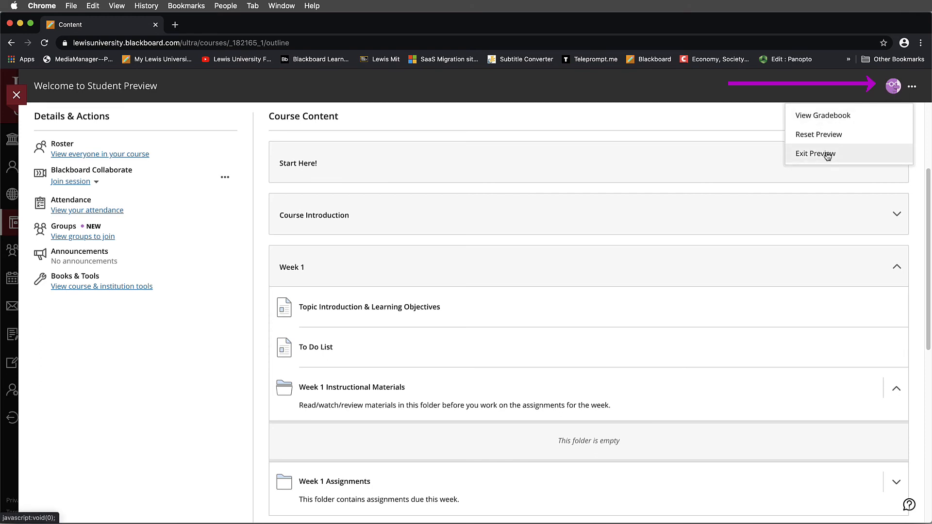
- Exit preview and expand Week 1 and its Instructional Materials folder as instructor
left_click(815, 153)
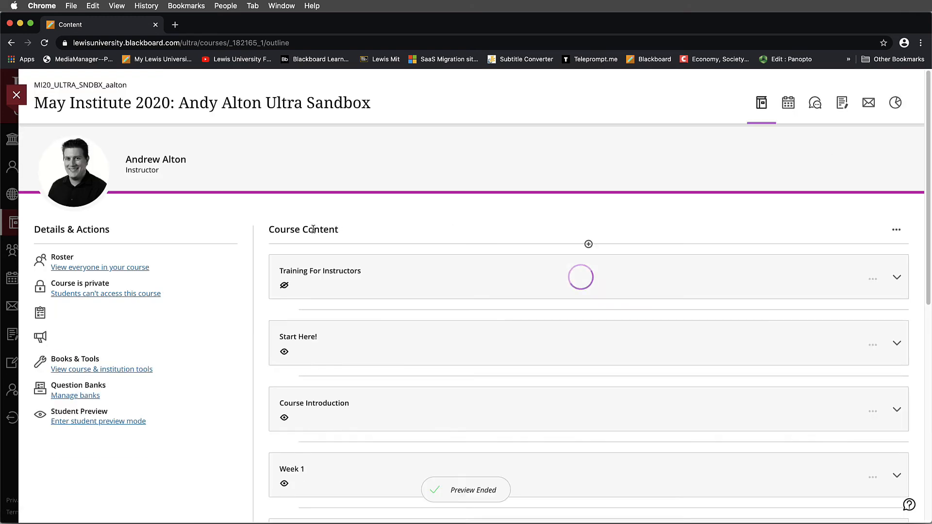
scroll("down", 3)
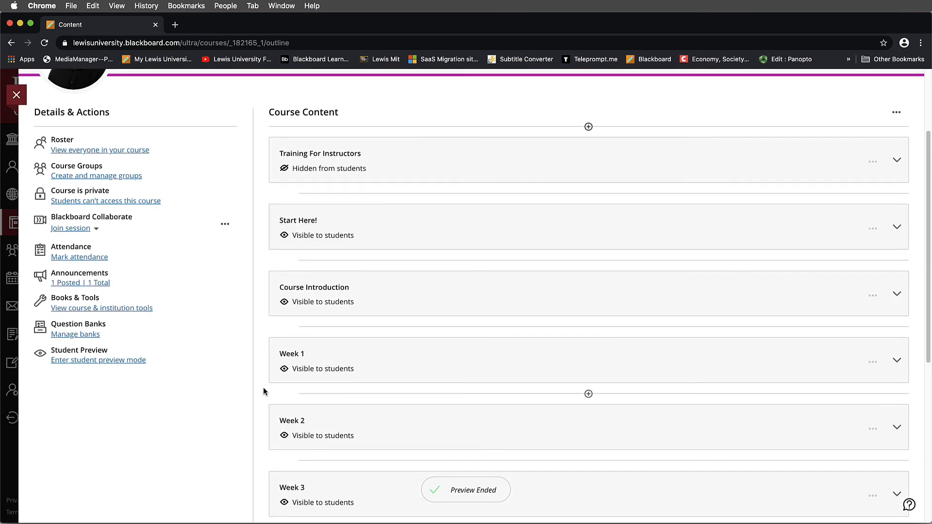
left_click(896, 360)
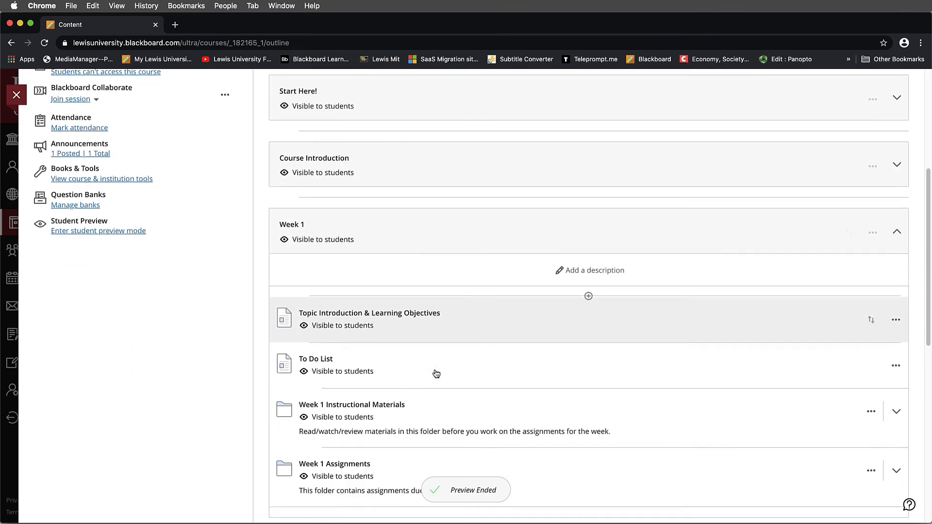
scroll("down", 3)
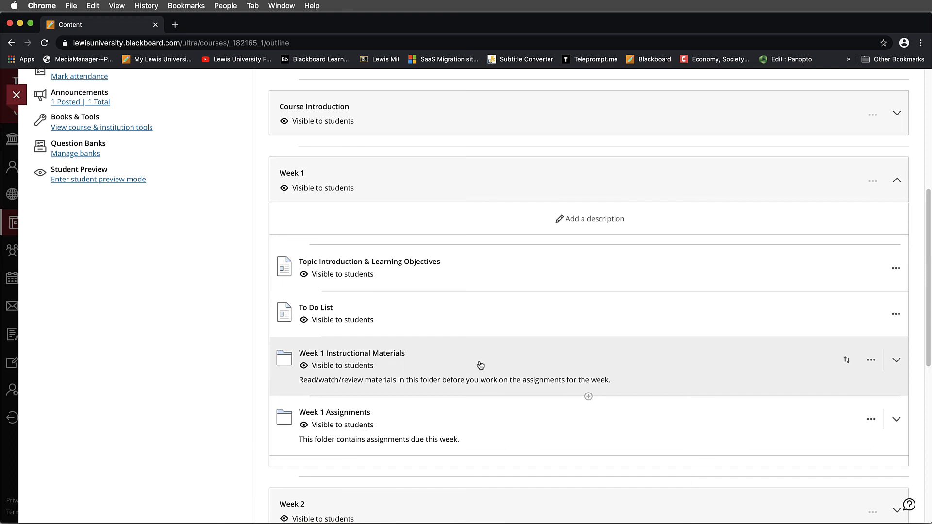
left_click(896, 360)
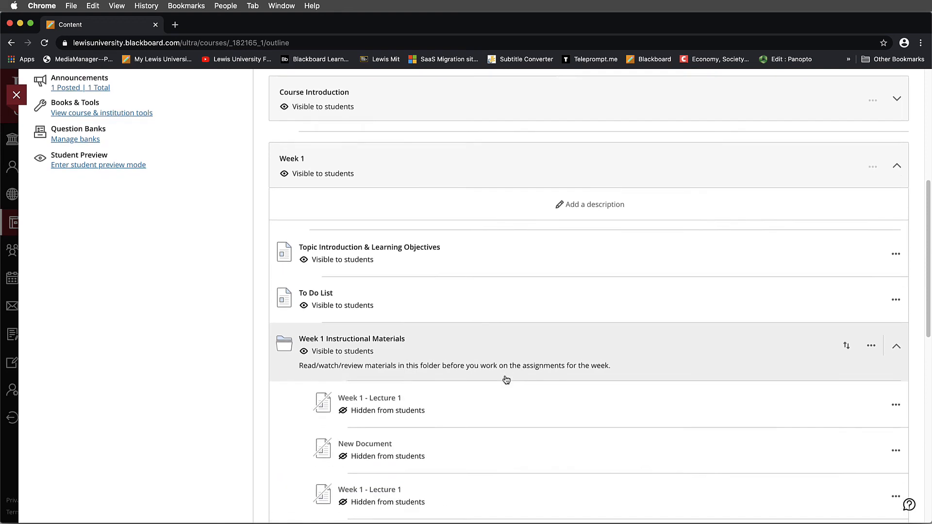
scroll("down", 3)
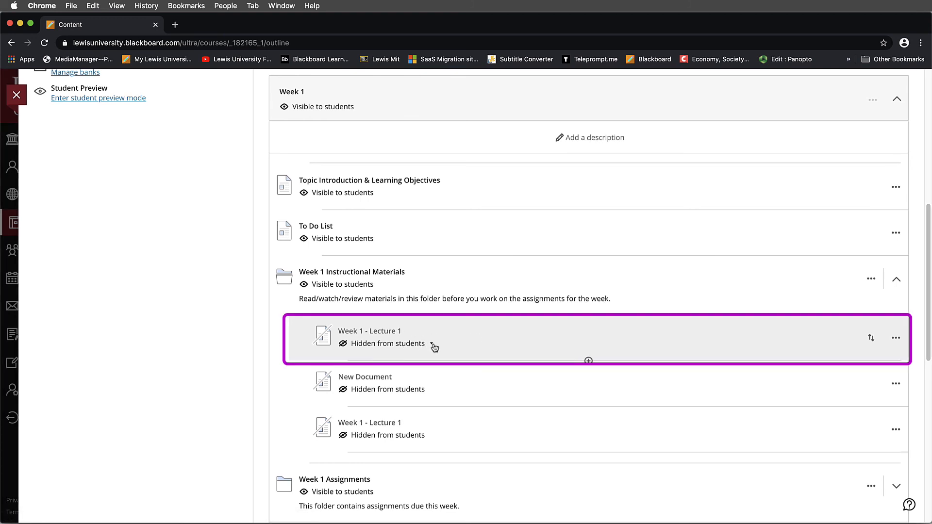
- Change Week 1 - Lecture 1 from 'Hidden from students' to 'Visible to students'
left_click(382, 343)
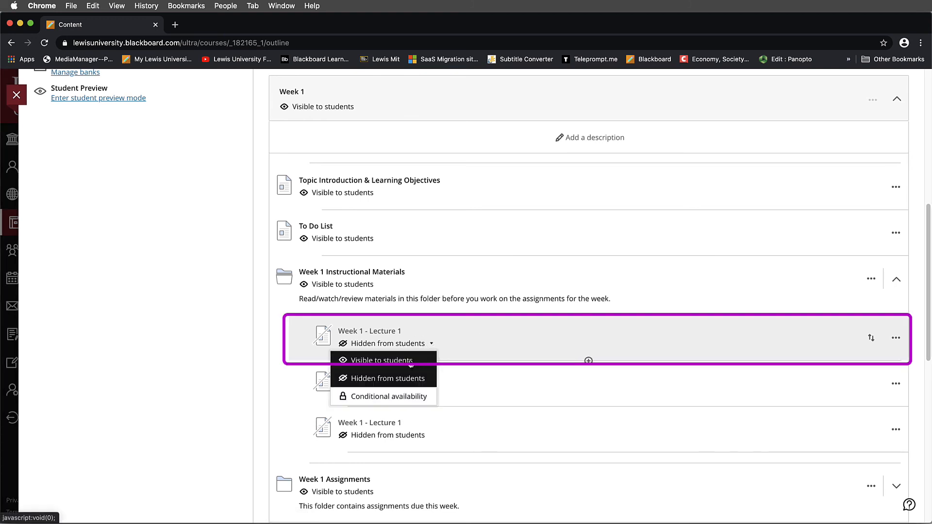
left_click(383, 360)
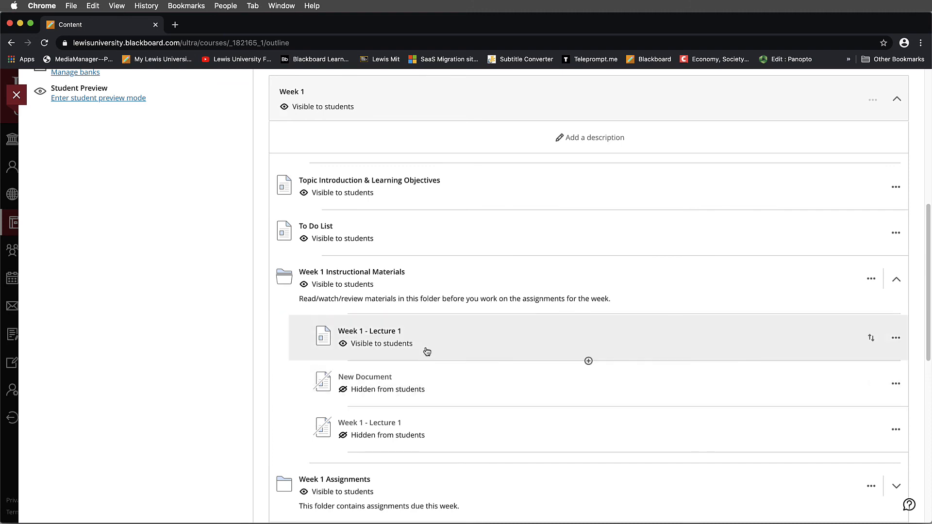
scroll("up", 3)
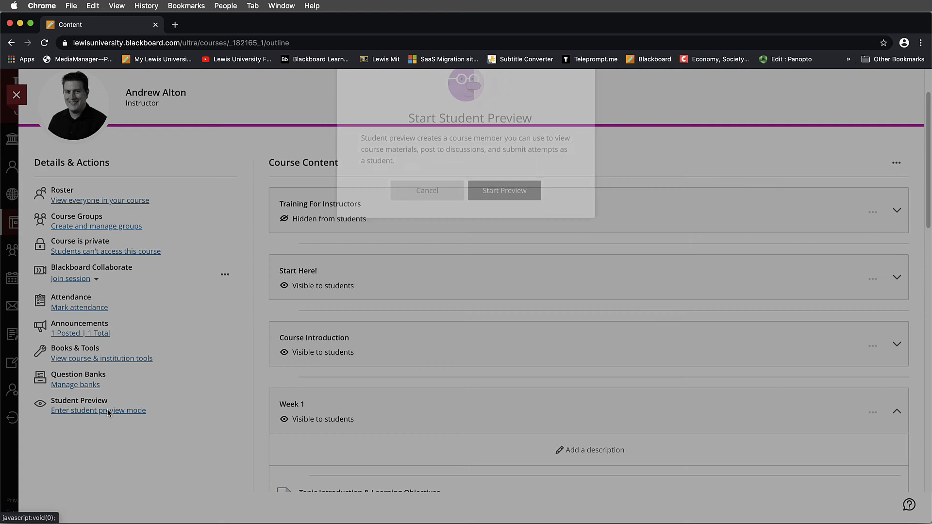
- Restart student preview and view Week 1 - Lecture 1 with its embedded lecture video
left_click(504, 191)
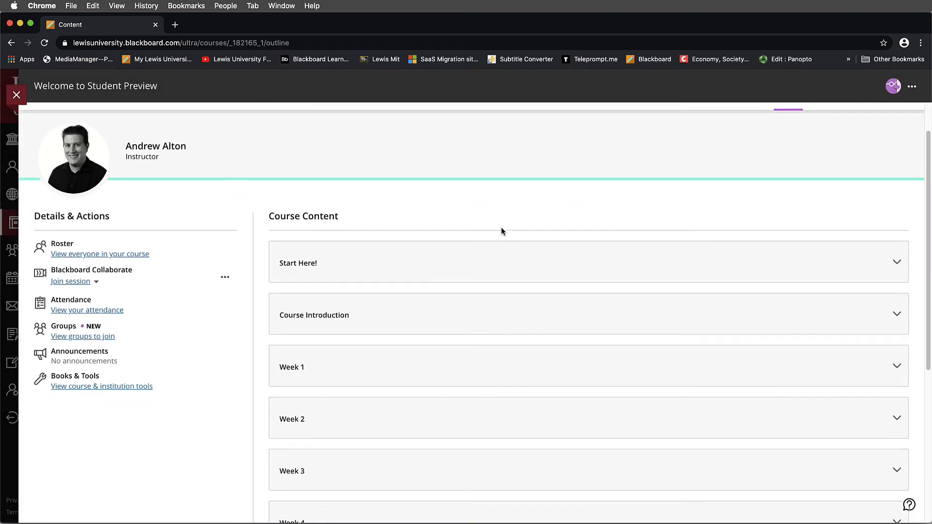
scroll("down", 3)
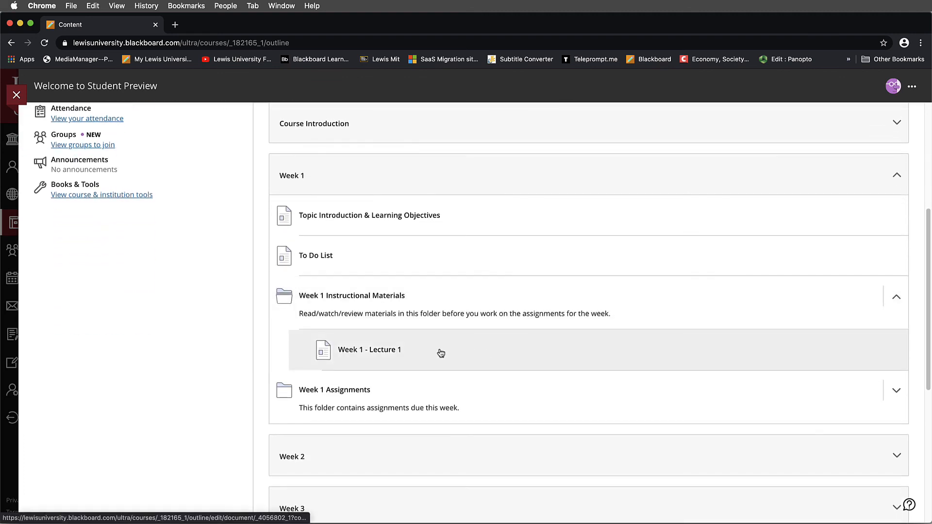
left_click(369, 349)
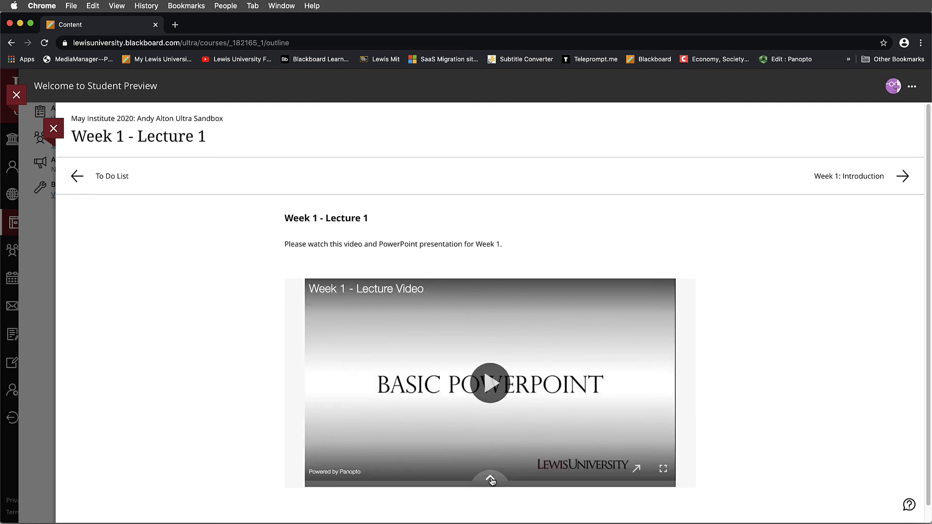
mouse_move(646, 459)
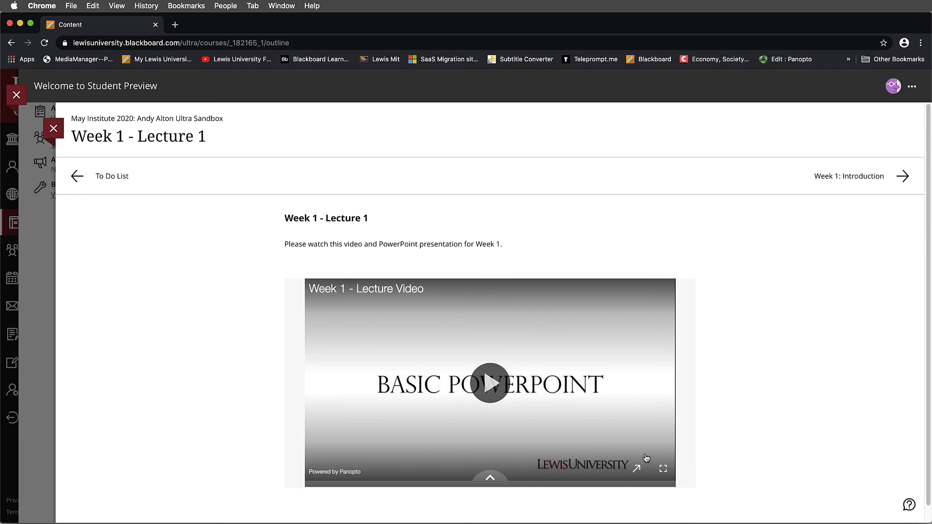
mouse_move(637, 473)
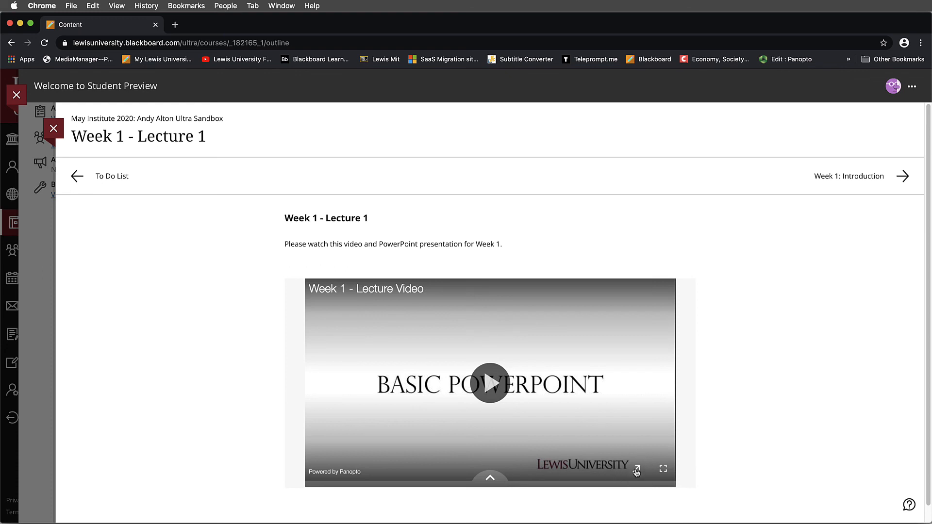
mouse_move(637, 470)
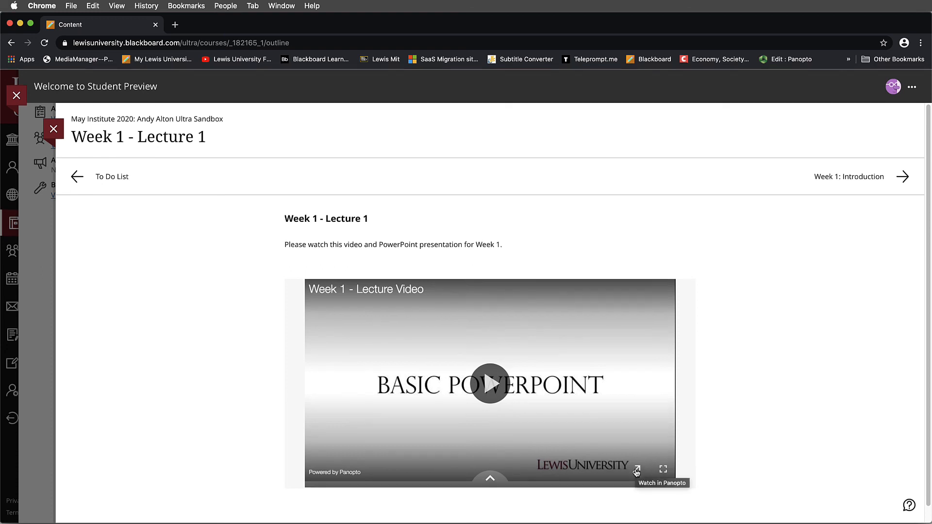